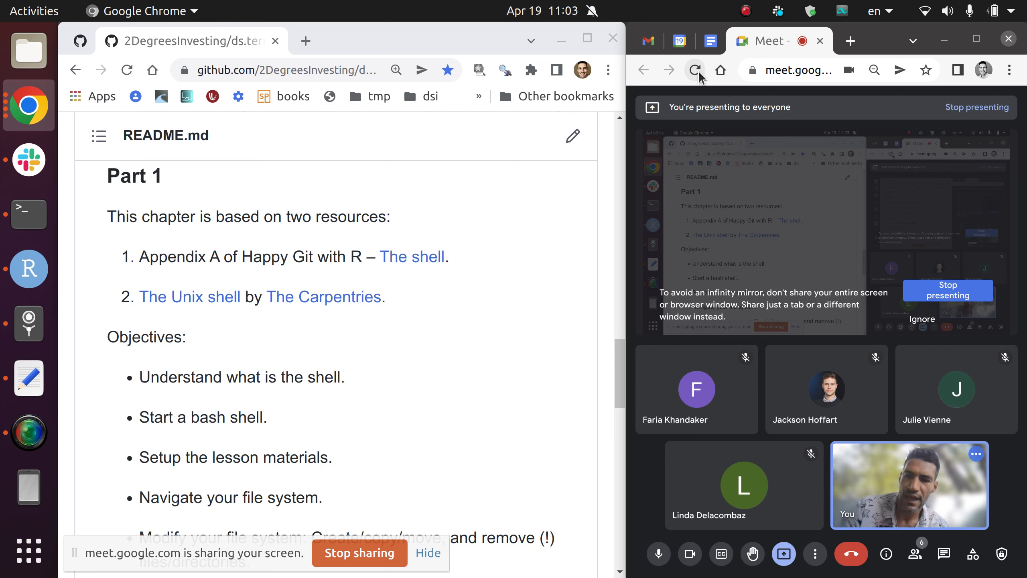
Step: Scroll through the 'Next (tentative)' topic list, then return to the ds.terminal repository home page
{"action": "scroll", "scroll_direction": "down", "scroll_amount": 3}
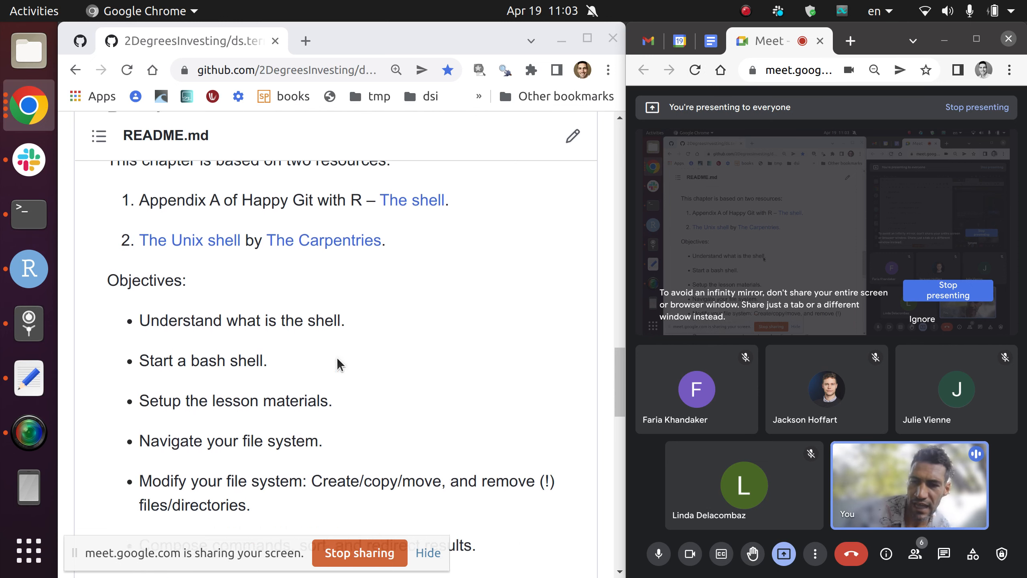
{"action": "scroll", "scroll_direction": "down", "scroll_amount": 3}
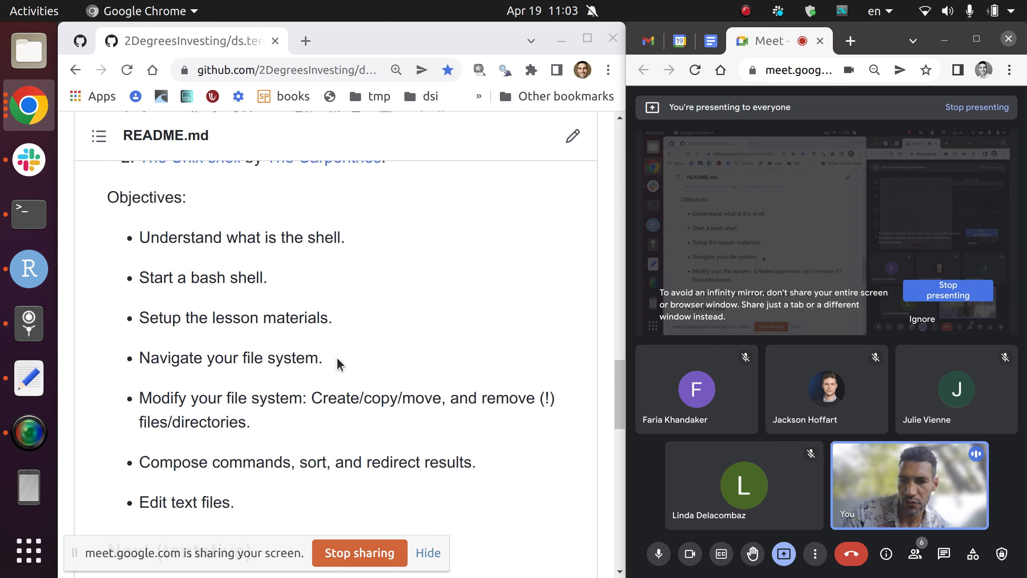
{"action": "scroll", "scroll_direction": "down", "scroll_amount": 3}
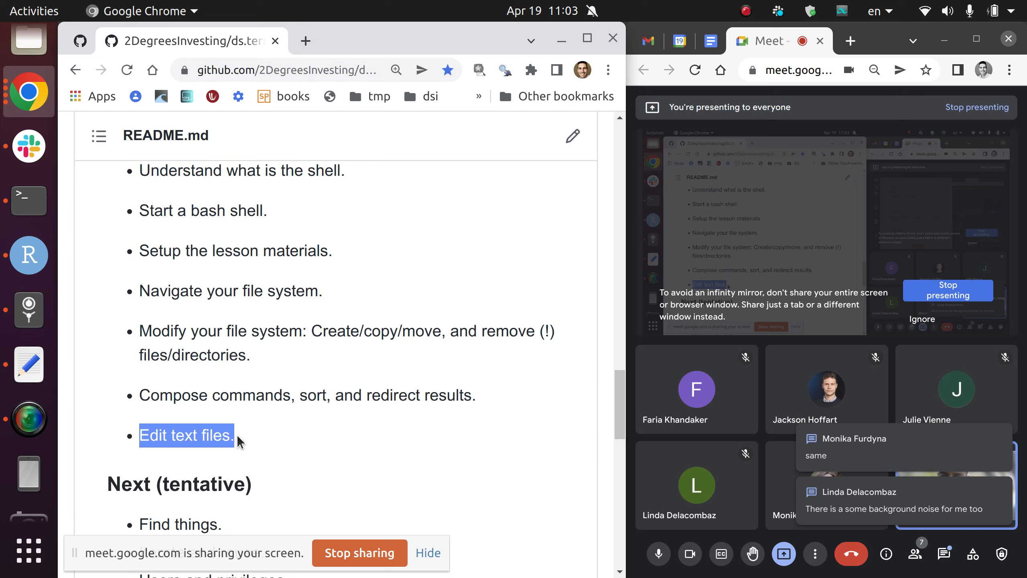
{"action": "scroll", "scroll_direction": "down", "scroll_amount": 3}
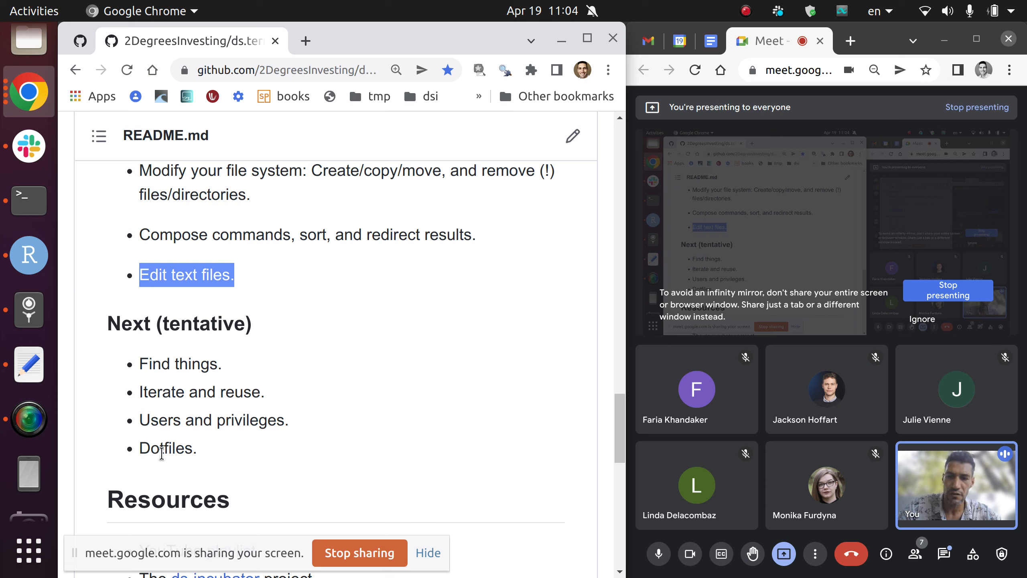
{"action": "double_click", "coordinate": [163, 449]}
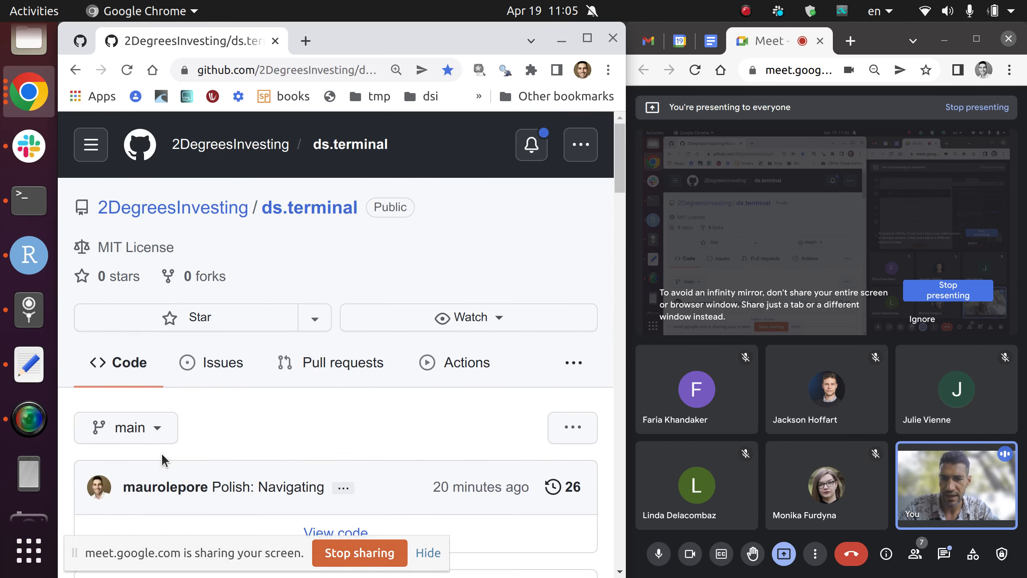
Step: Show the full file listing and open 01_files-and-directories to its 'Part 1: What is the shell?' README
{"action": "scroll", "scroll_direction": "down", "scroll_amount": 3}
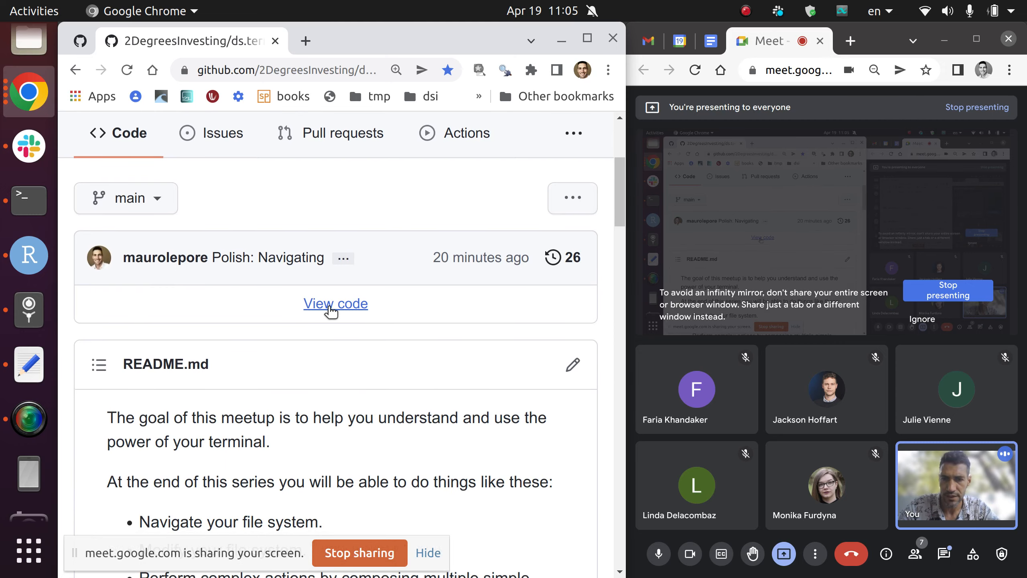
{"action": "left_click", "coordinate": [336, 304]}
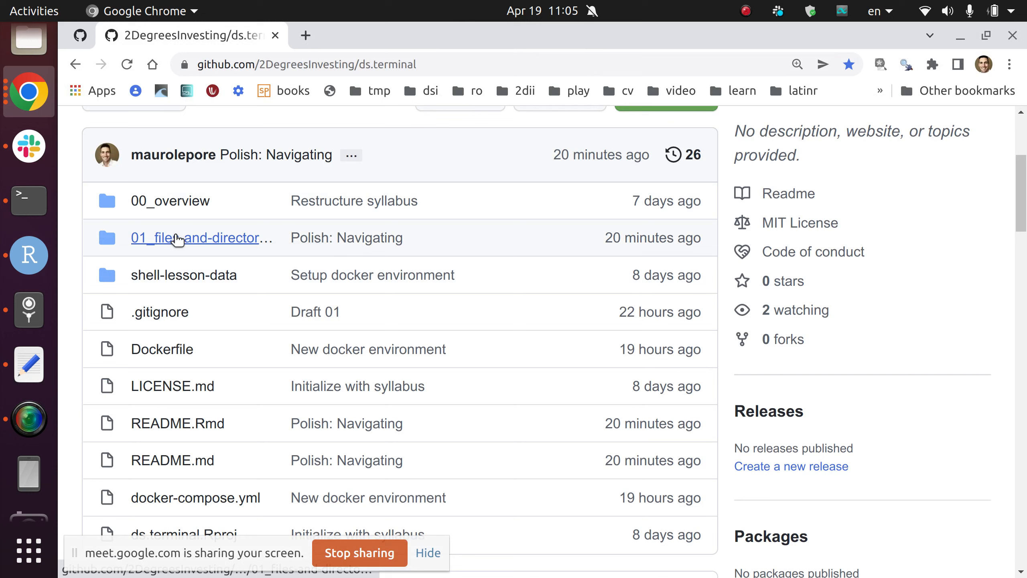
{"action": "left_click", "coordinate": [194, 238]}
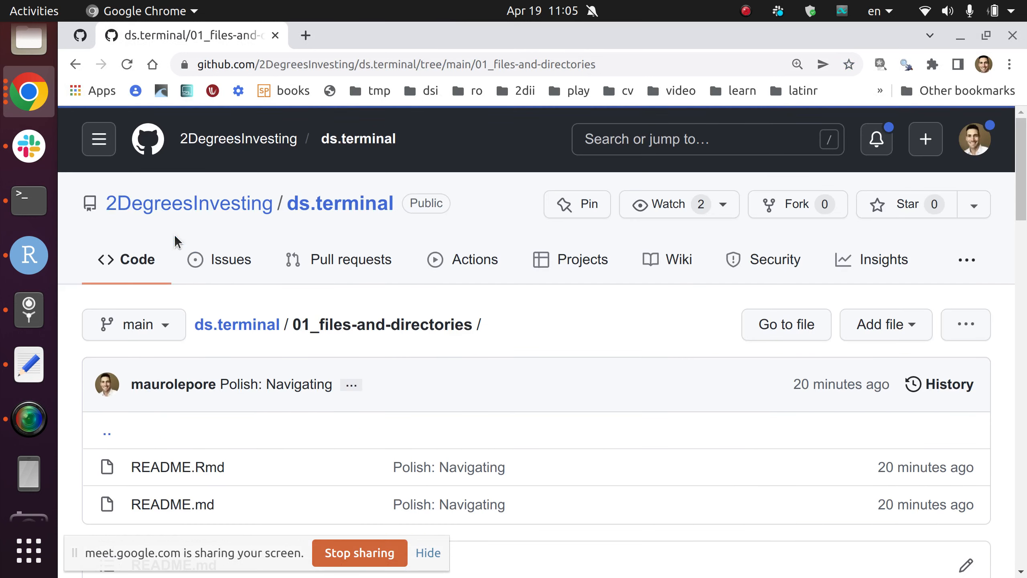
{"action": "mouse_move", "coordinate": [313, 349]}
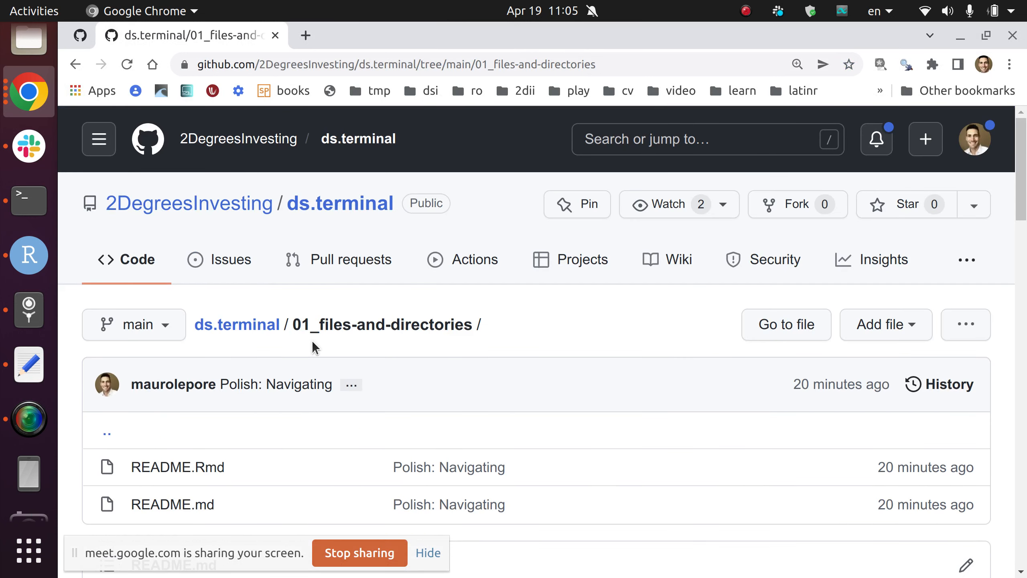
{"action": "scroll", "scroll_direction": "down", "scroll_amount": 3}
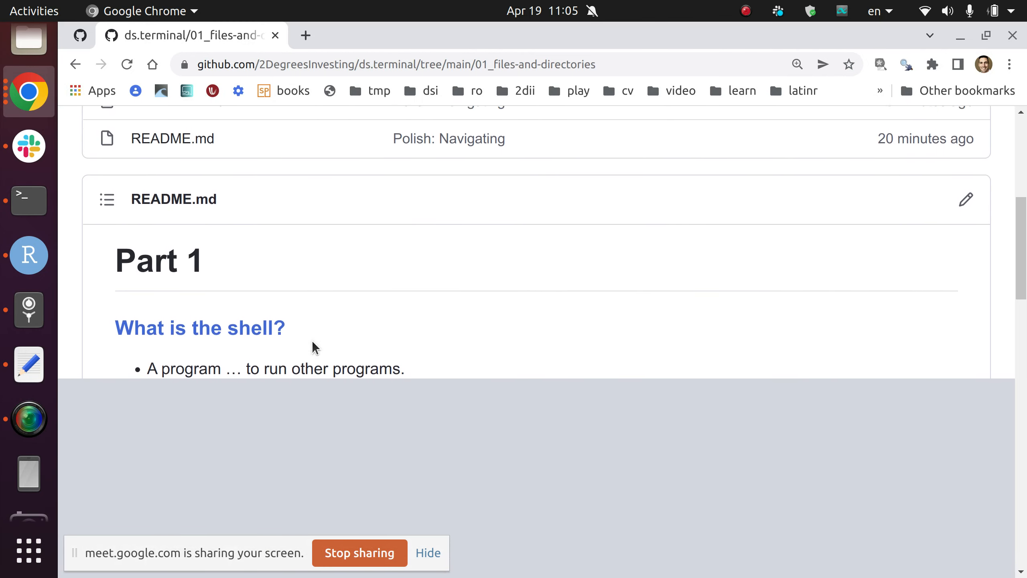
{"action": "scroll", "scroll_direction": "down", "scroll_amount": 3}
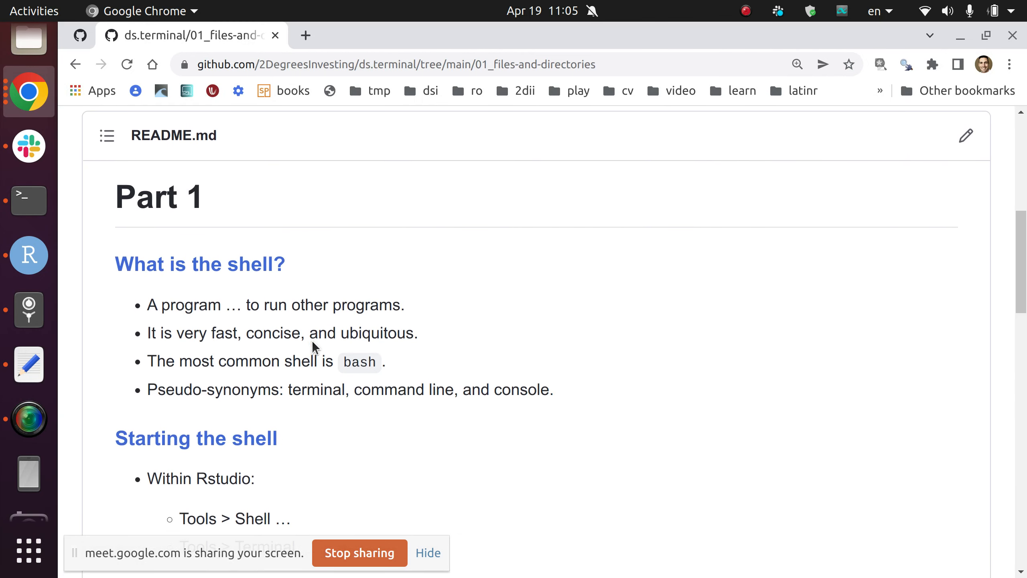
{"action": "mouse_move", "coordinate": [312, 342]}
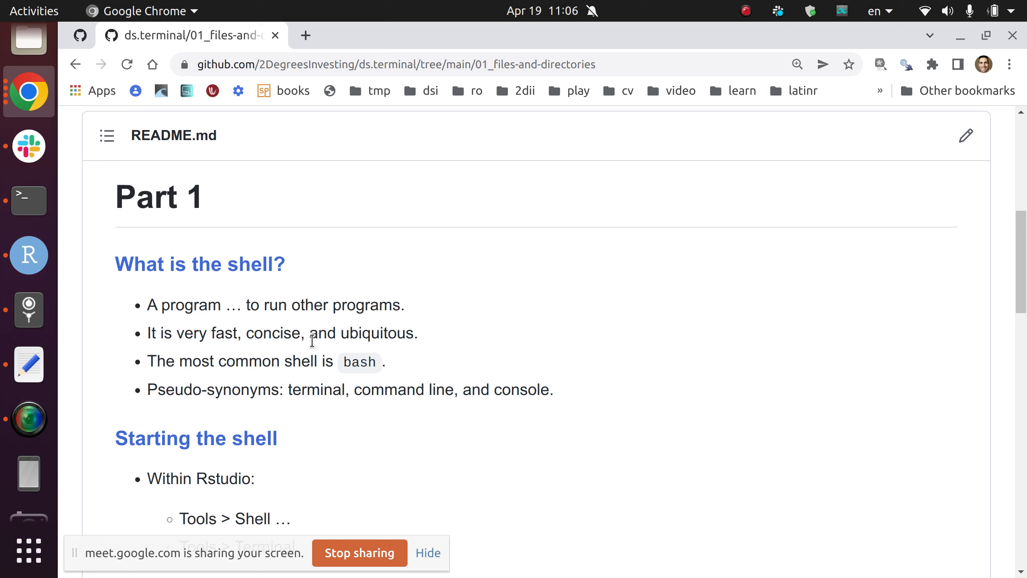
{"action": "mouse_move", "coordinate": [237, 422]}
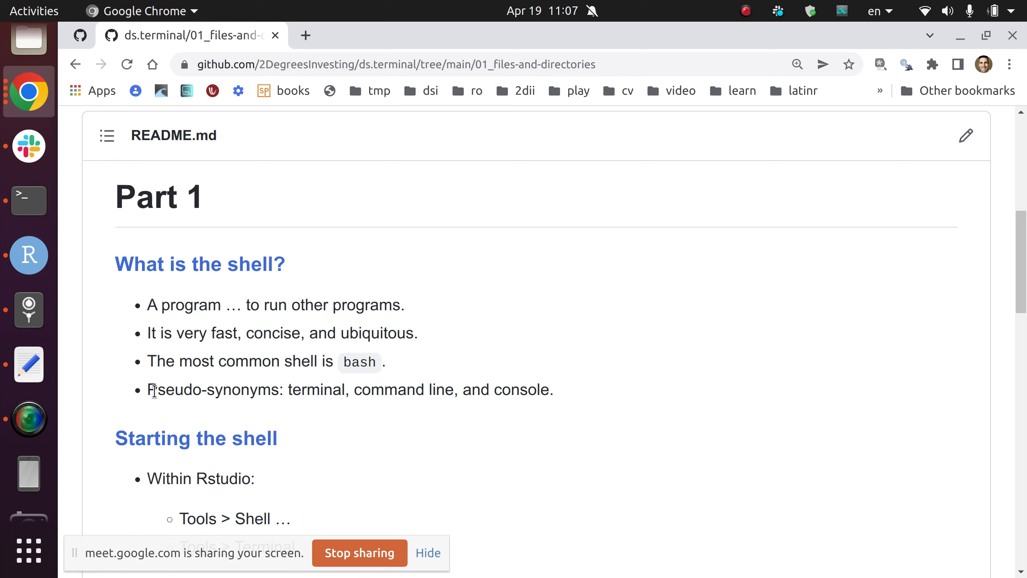
Step: Scroll through the 'Starting the shell' section and bring up the Activities overview
{"action": "scroll", "scroll_direction": "down", "scroll_amount": 3}
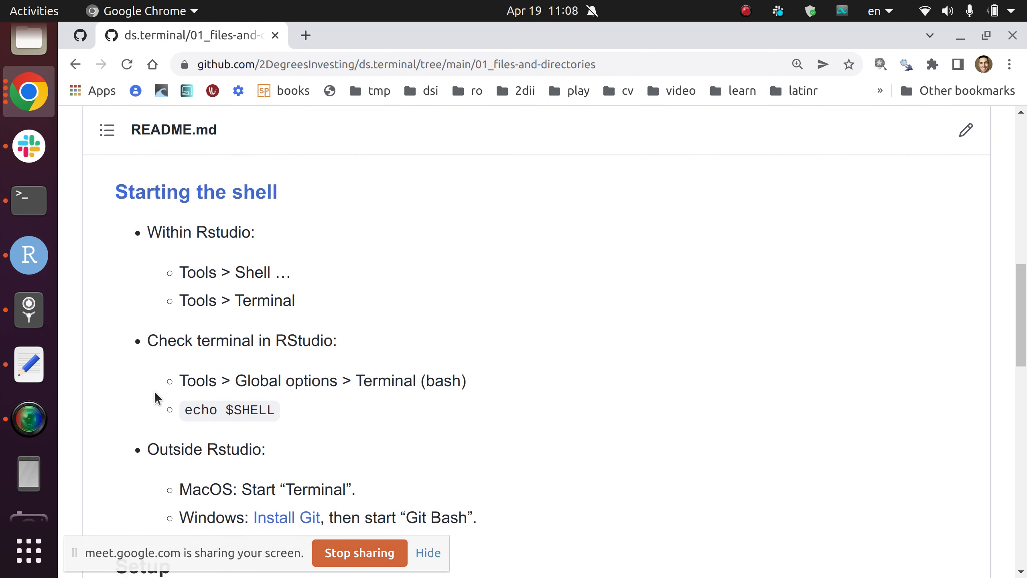
{"action": "left_click", "coordinate": [798, 64]}
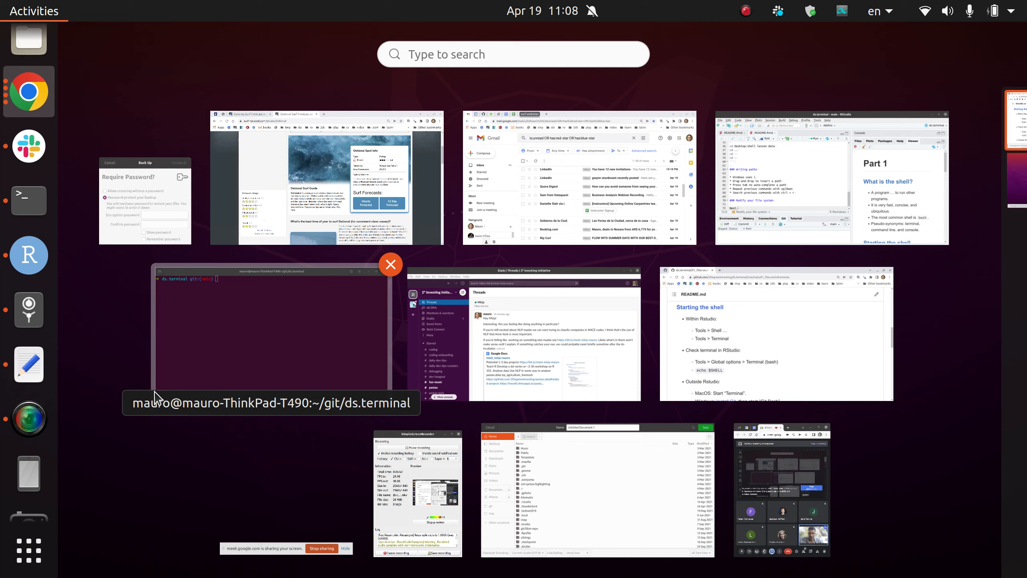
Step: Search 'te' to bring up the Terminal window, then return to the Chrome README
{"action": "type", "text": "termin"}
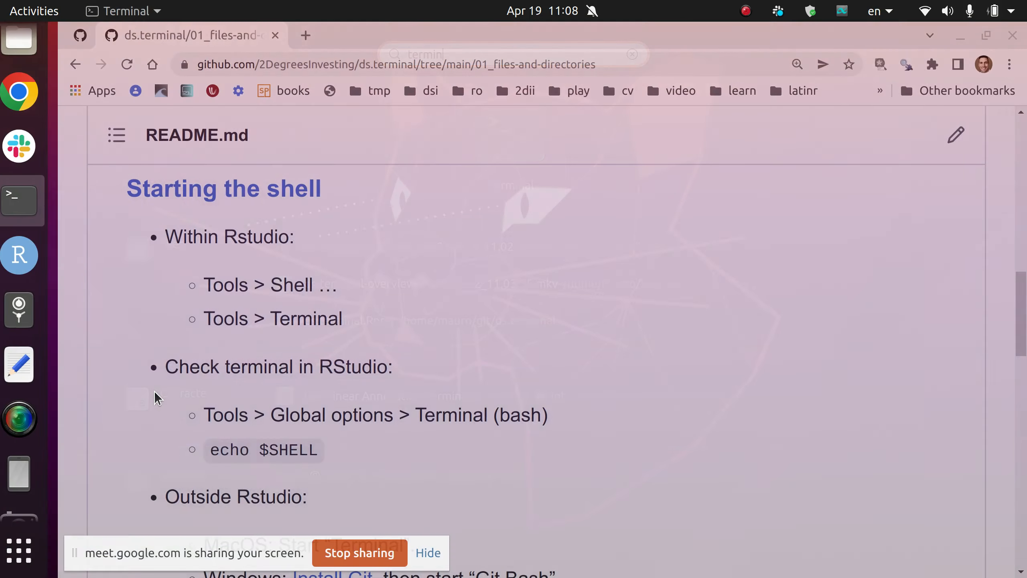
{"action": "left_click", "coordinate": [18, 200]}
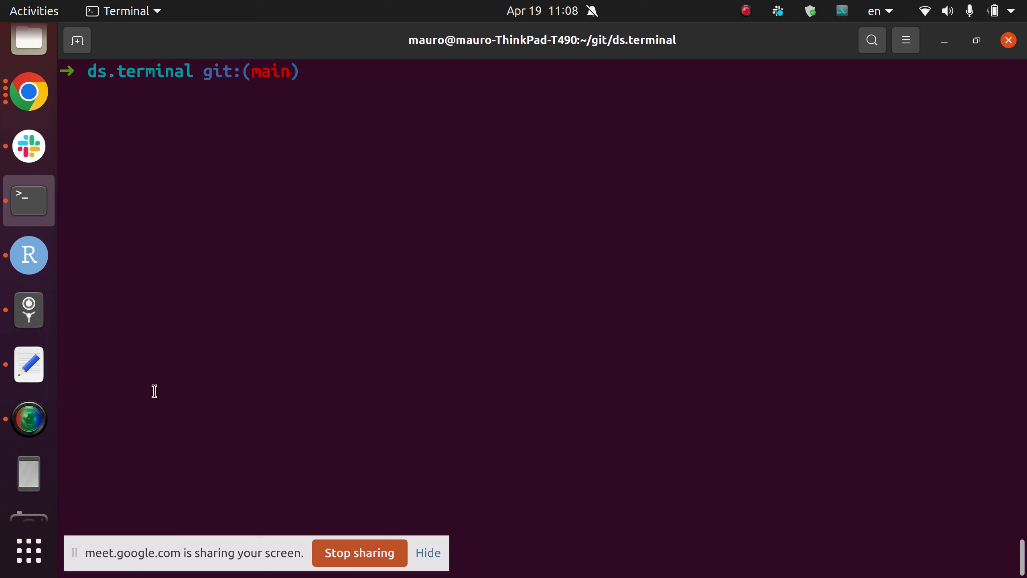
{"action": "left_click", "coordinate": [28, 90]}
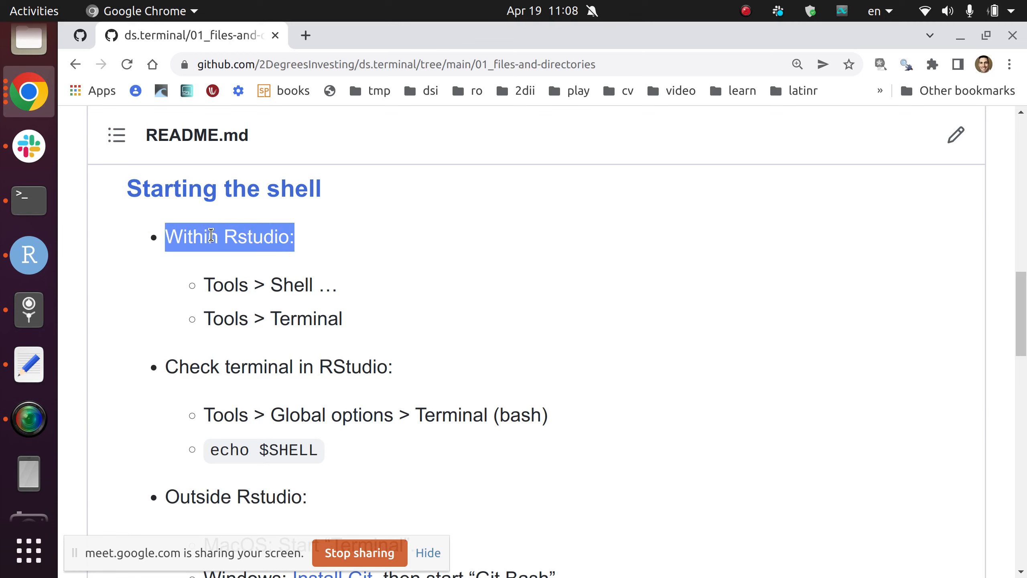
{"action": "mouse_move", "coordinate": [212, 246]}
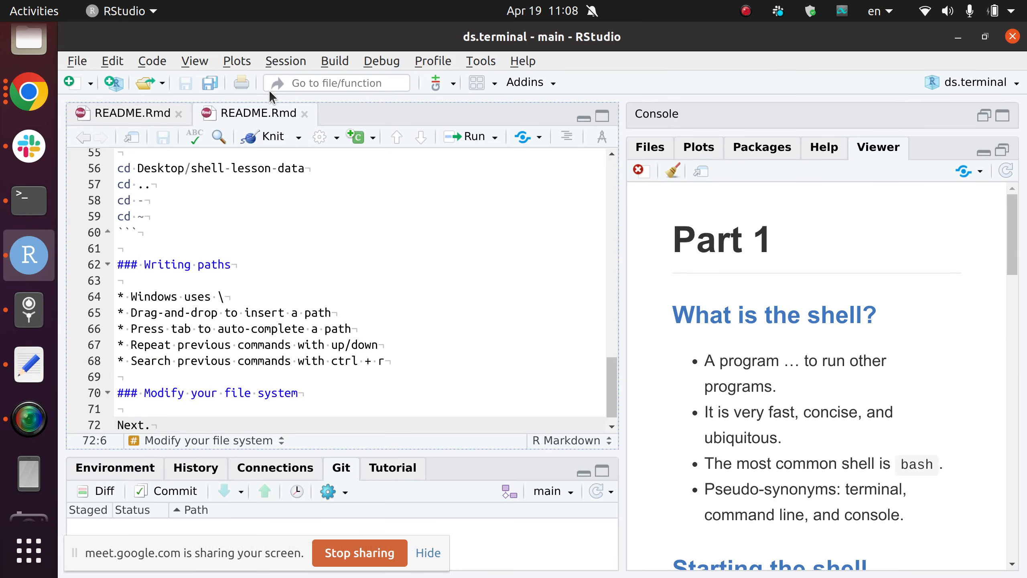
Step: Launch a shell from RStudio's Tools menu, close that window, and reopen Tools
{"action": "left_click", "coordinate": [480, 61]}
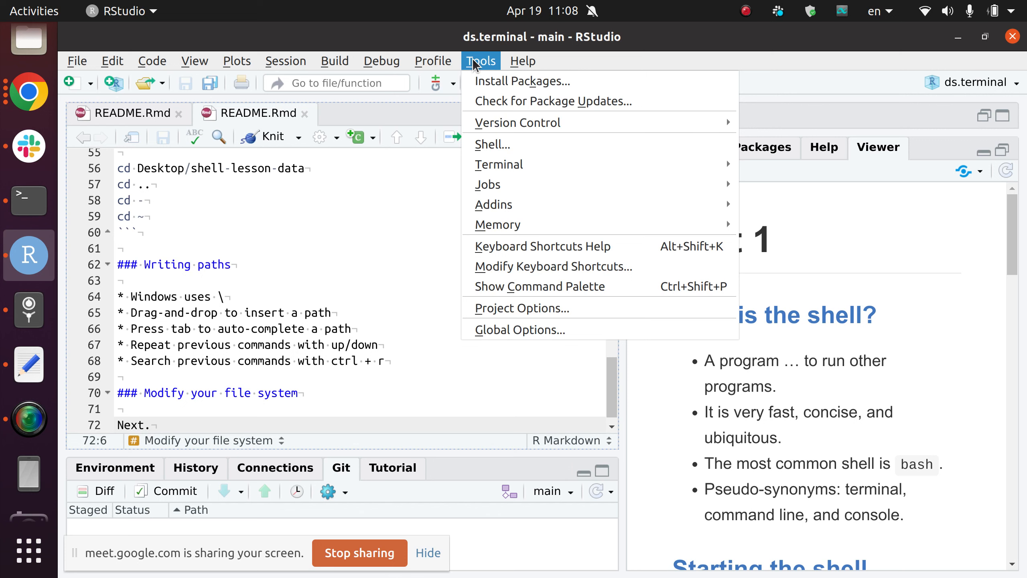
{"action": "mouse_move", "coordinate": [482, 148]}
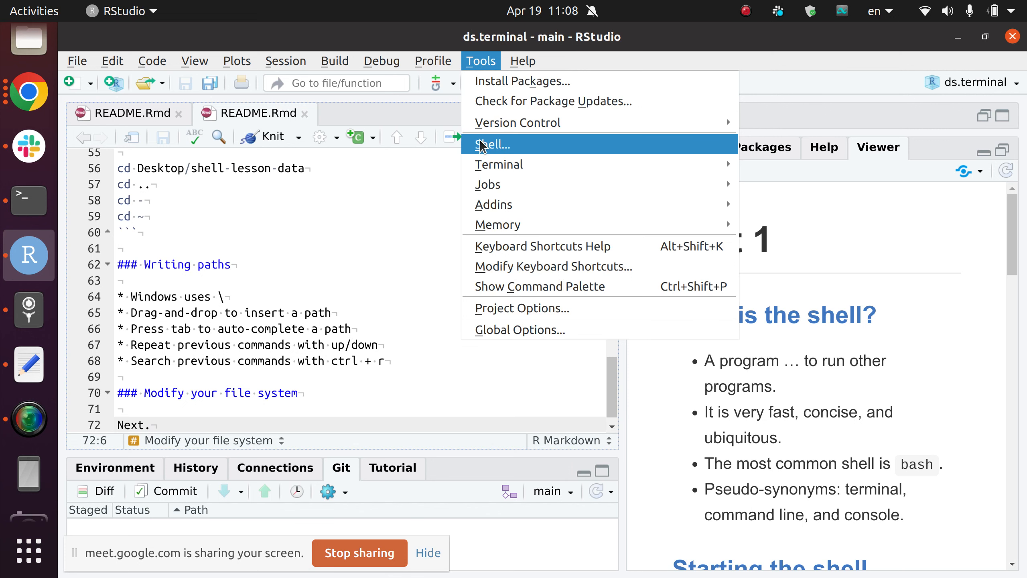
{"action": "left_click", "coordinate": [493, 144]}
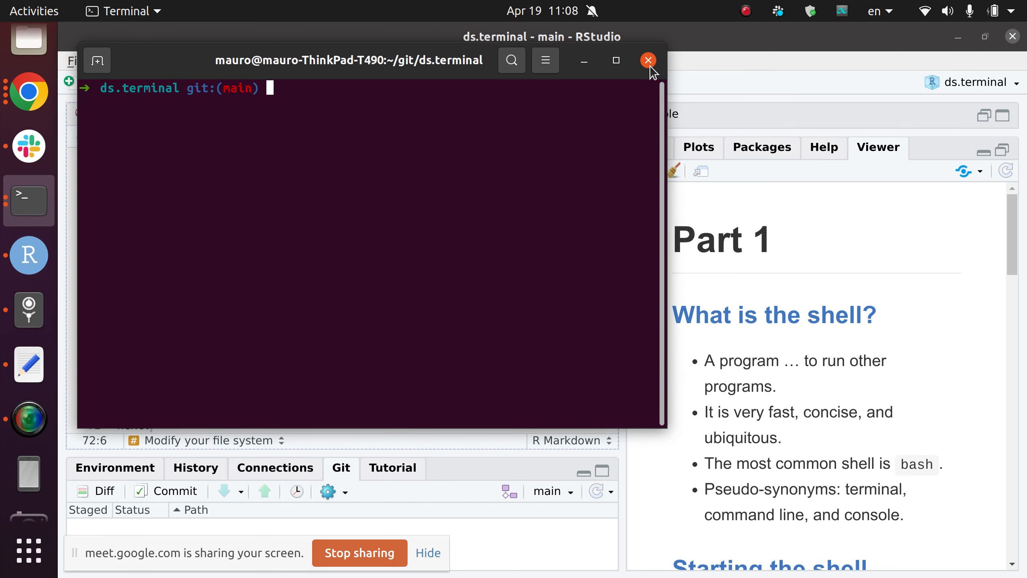
{"action": "left_click", "coordinate": [649, 61]}
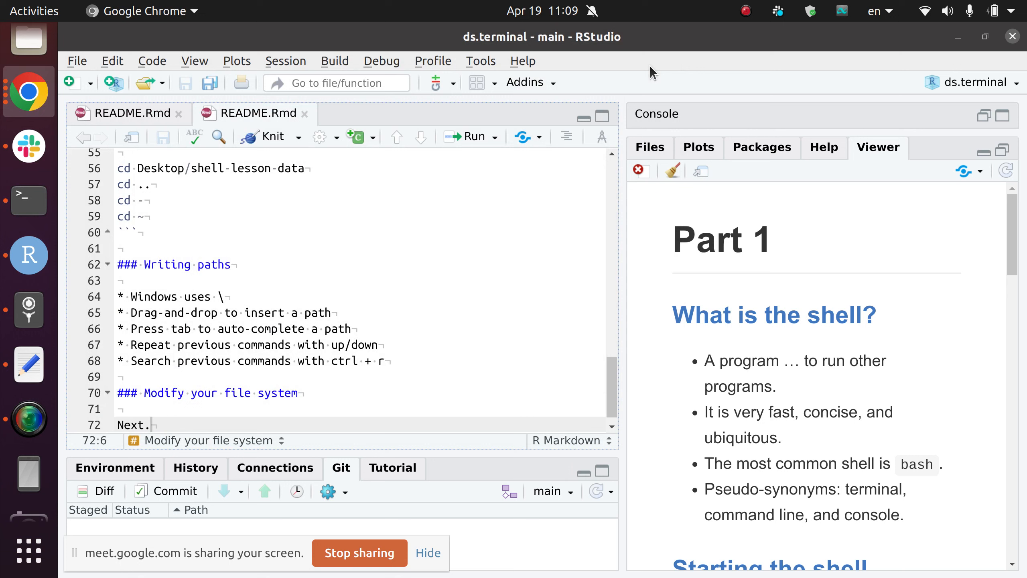
{"action": "left_click", "coordinate": [481, 61]}
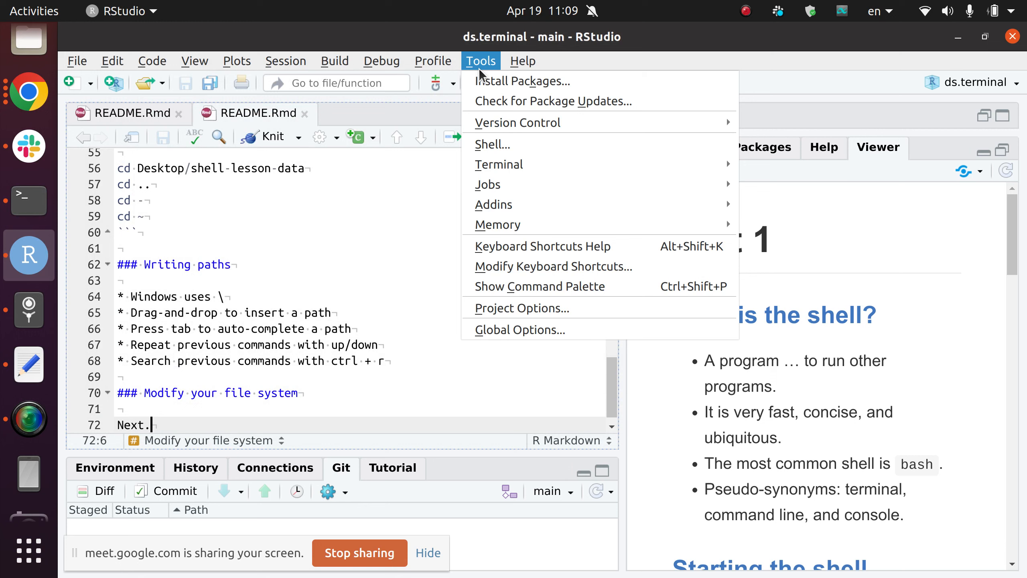
{"action": "mouse_move", "coordinate": [483, 168]}
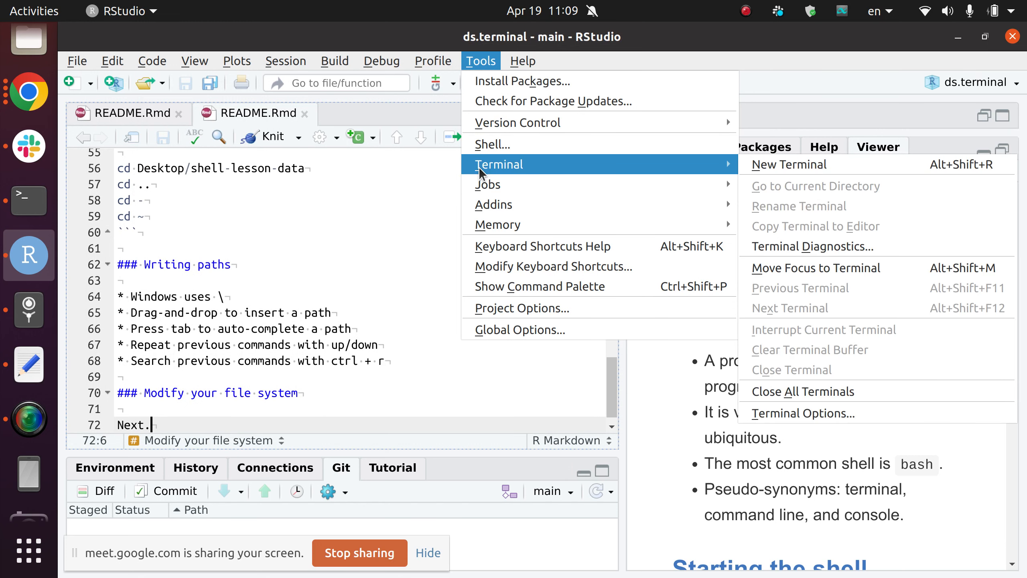
{"action": "mouse_move", "coordinate": [364, 250]}
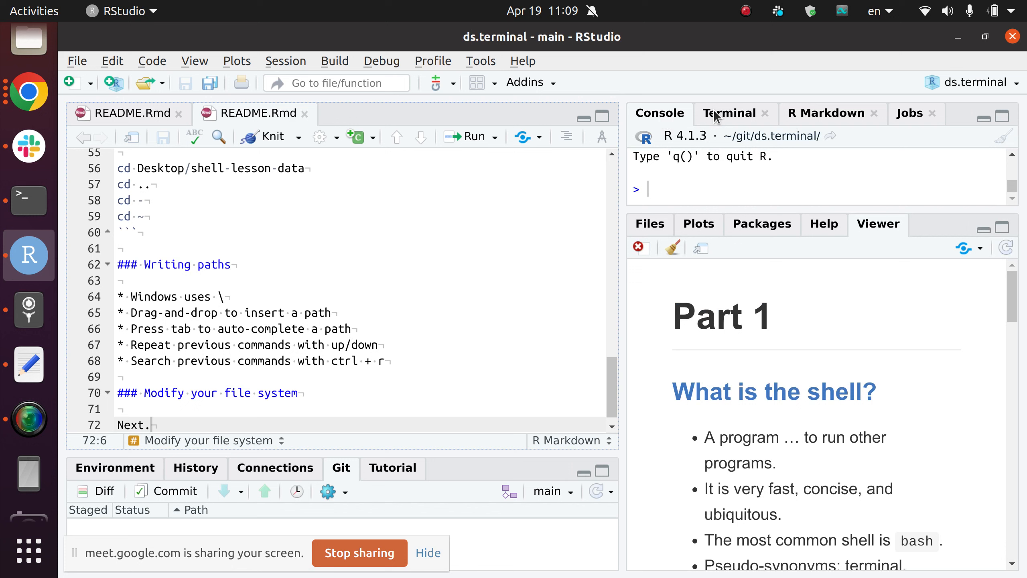
Step: Open RStudio's Terminal tab at the ds.terminal git prompt, then Alt+Tab back to Chrome
{"action": "left_click", "coordinate": [730, 113]}
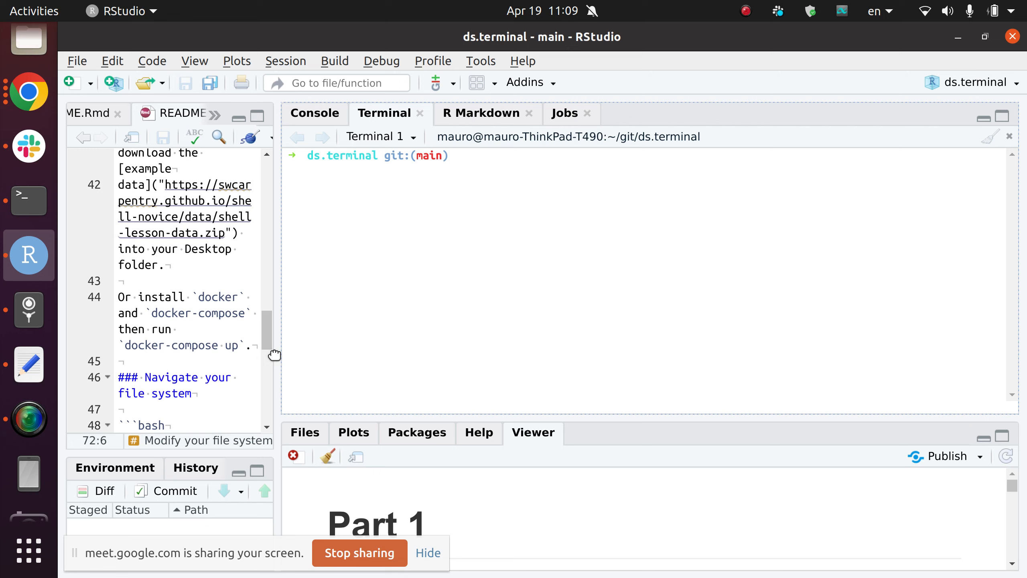
{"action": "left_click", "coordinate": [474, 171]}
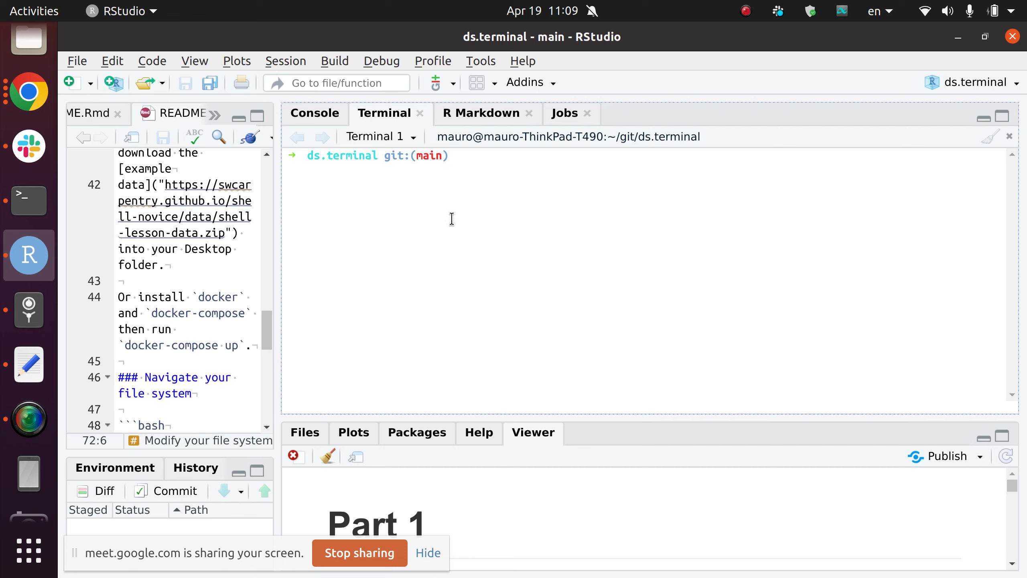
{"action": "key", "text": "alt+Tab"}
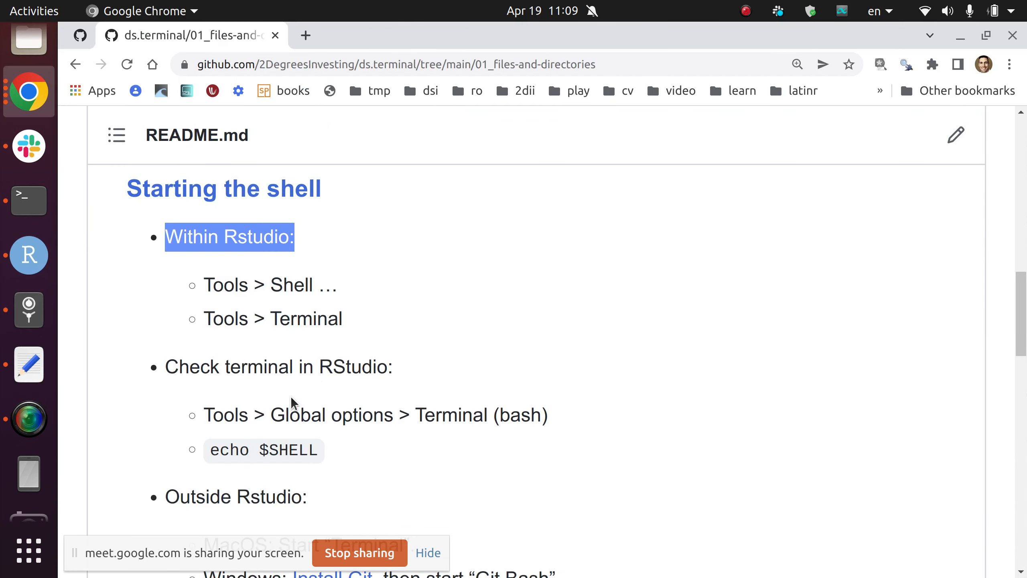
Step: Scroll the README to 'Check terminal in RStudio' and highlight the word bash
{"action": "scroll", "scroll_direction": "down", "scroll_amount": 3}
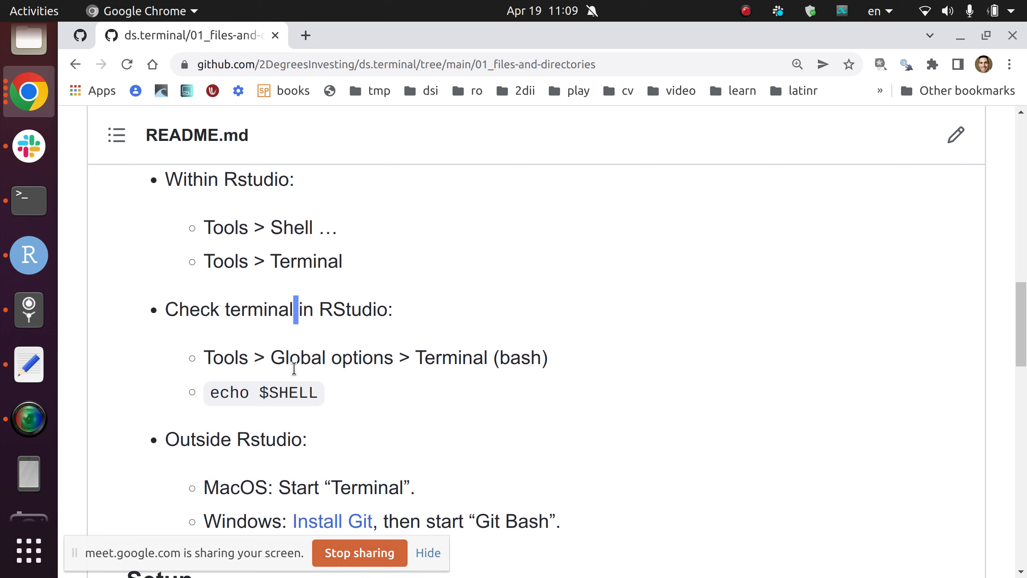
{"action": "scroll", "scroll_direction": "down", "scroll_amount": 3}
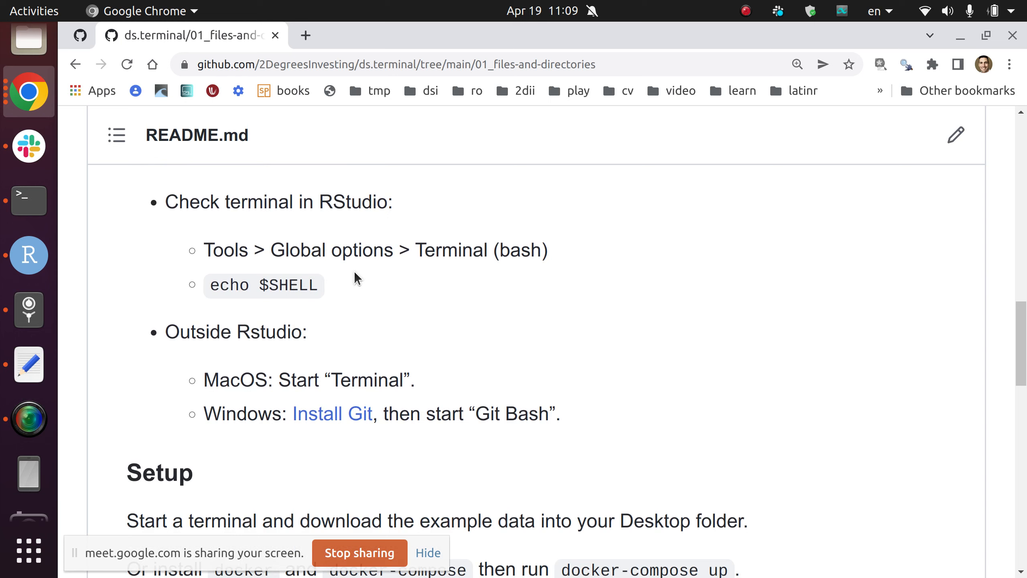
{"action": "mouse_move", "coordinate": [520, 250]}
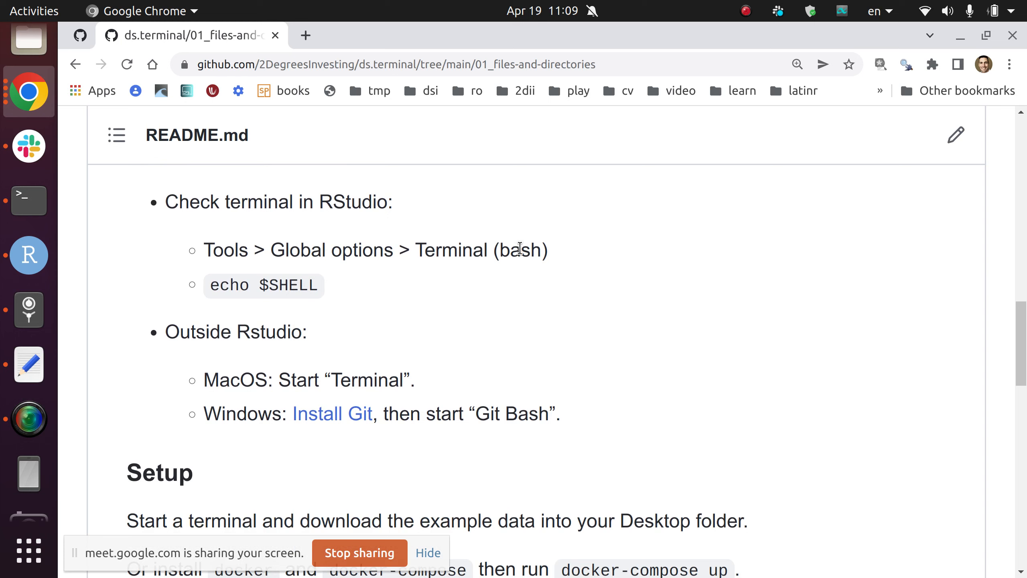
{"action": "double_click", "coordinate": [522, 250]}
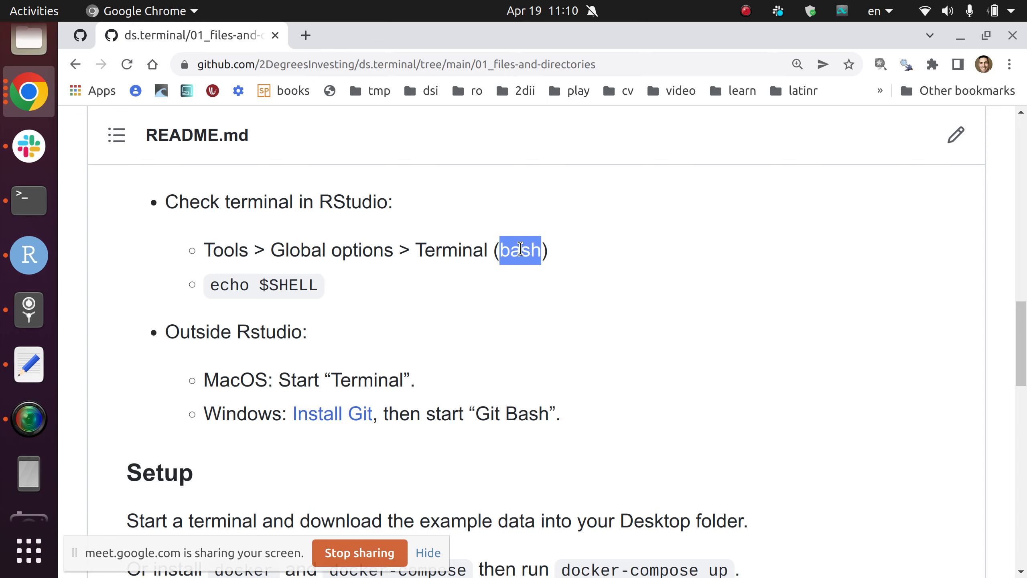
{"action": "mouse_move", "coordinate": [400, 282]}
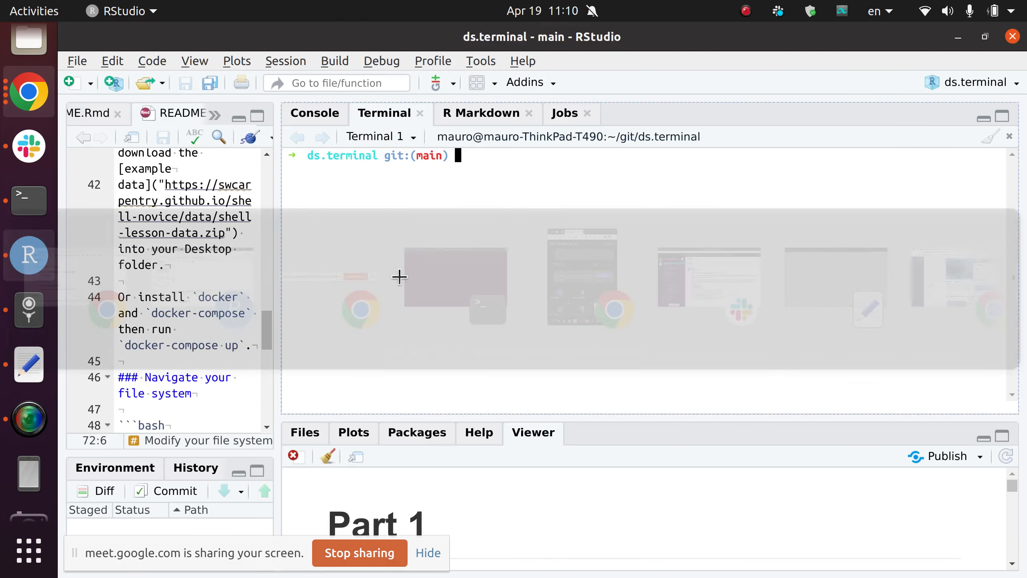
Step: Return to RStudio, check the pane layout menu, and open Tools > Global Options
{"action": "left_click", "coordinate": [28, 90]}
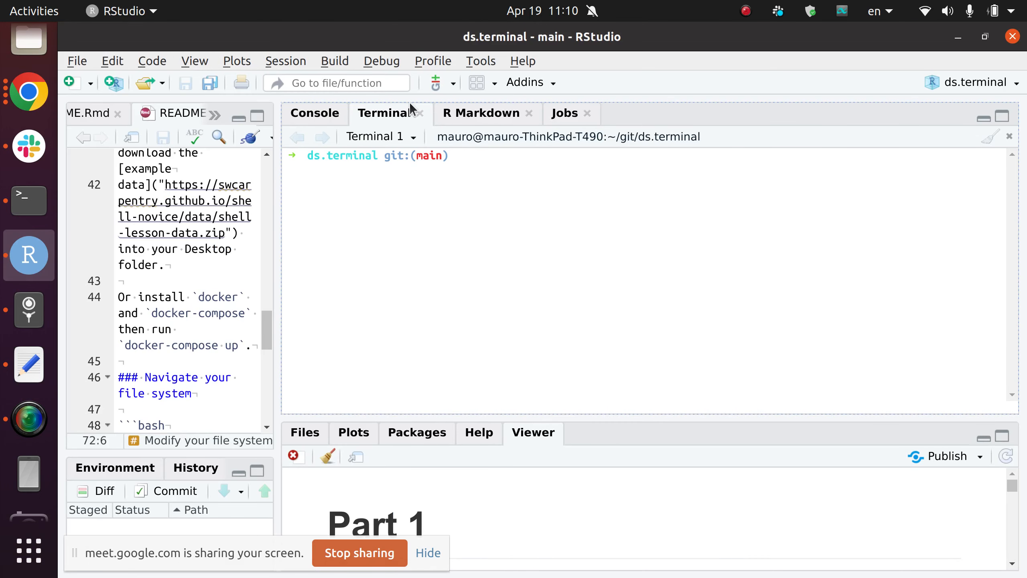
{"action": "left_click", "coordinate": [483, 83]}
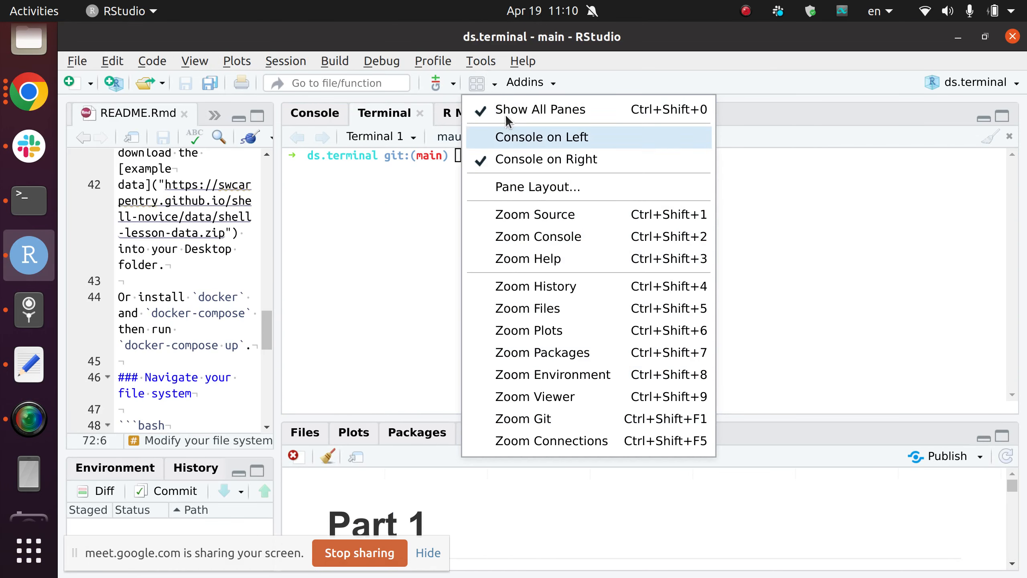
{"action": "left_click", "coordinate": [481, 61]}
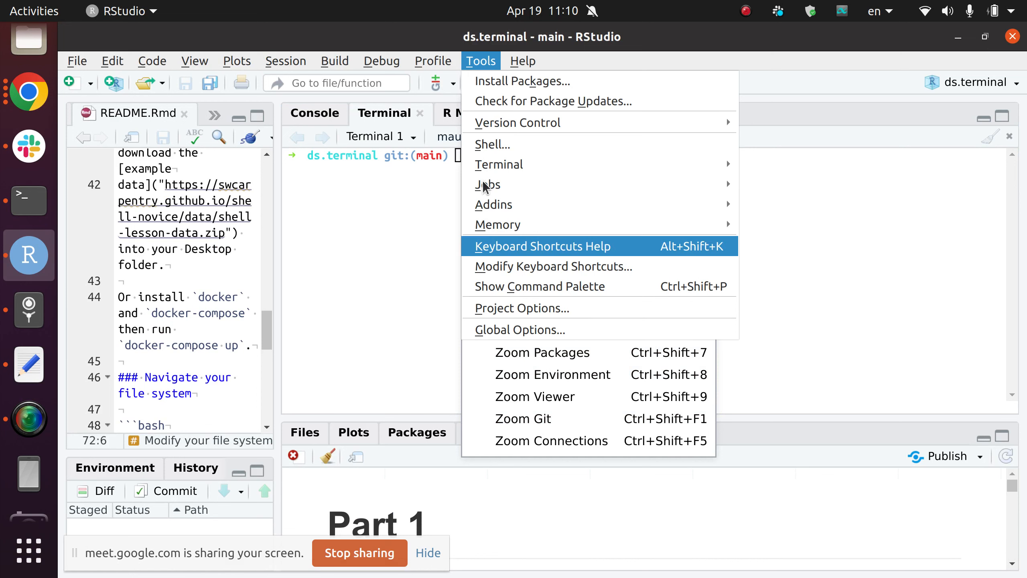
{"action": "left_click", "coordinate": [476, 83]}
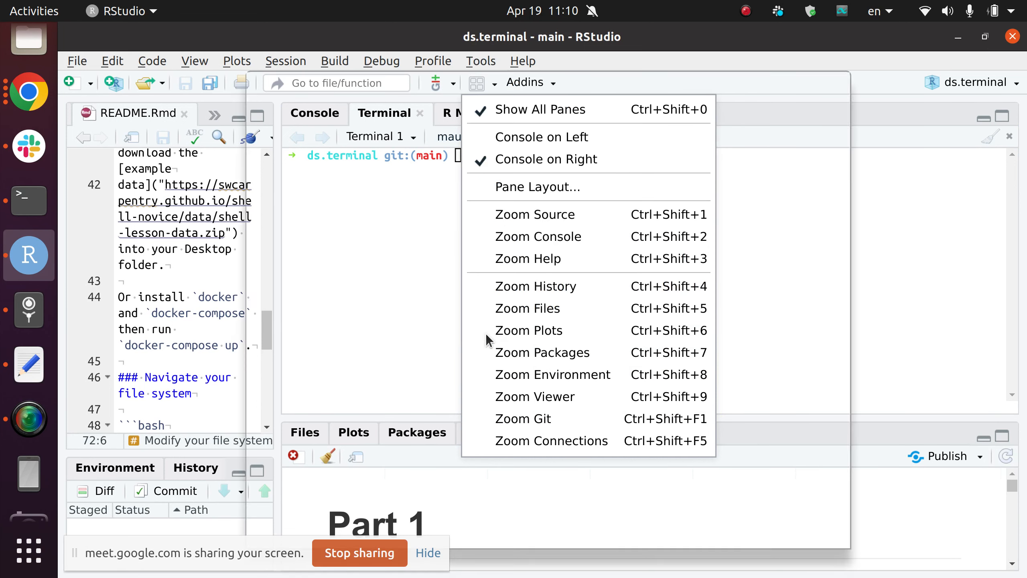
{"action": "mouse_move", "coordinate": [380, 248]}
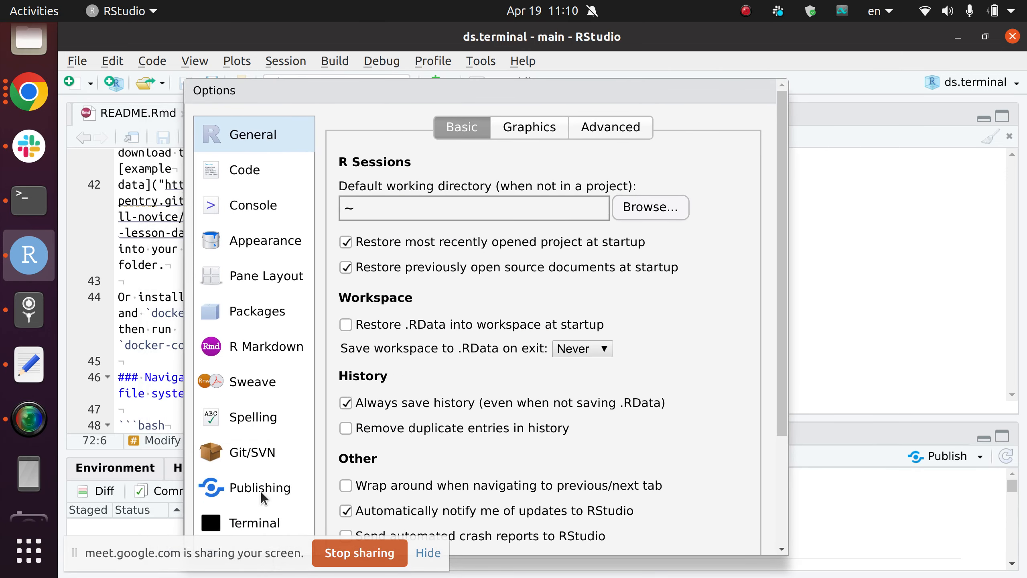
{"action": "mouse_move", "coordinate": [255, 530]}
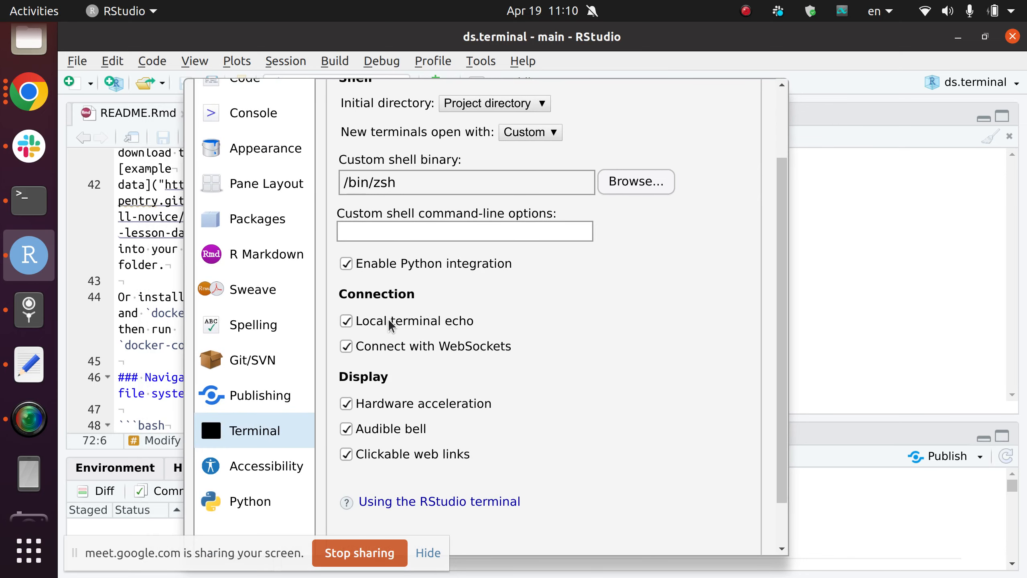
{"action": "mouse_move", "coordinate": [419, 216]}
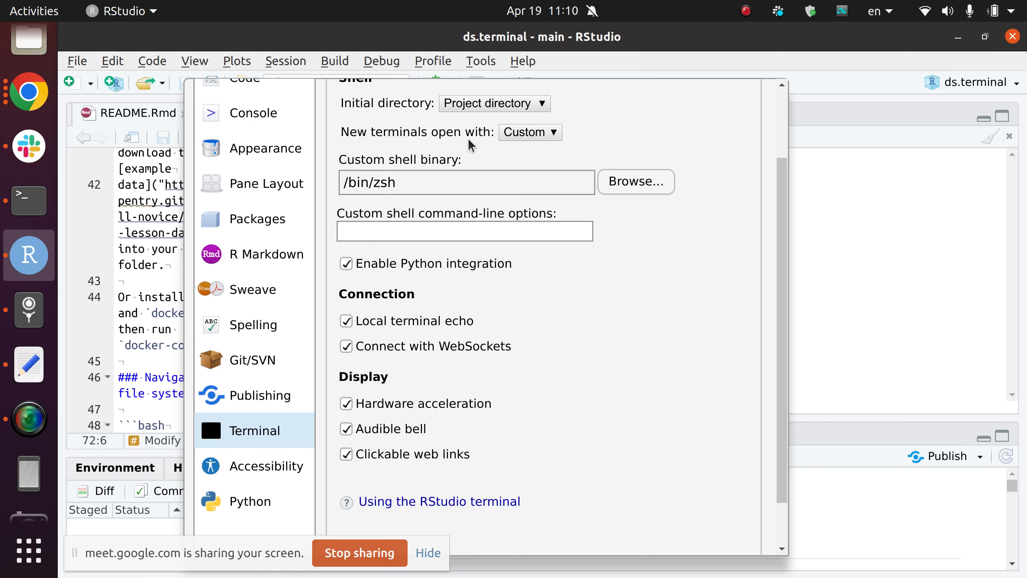
Step: Review the 'New terminals open with' choices, keeping the custom /bin/zsh shell
{"action": "left_click", "coordinate": [531, 132]}
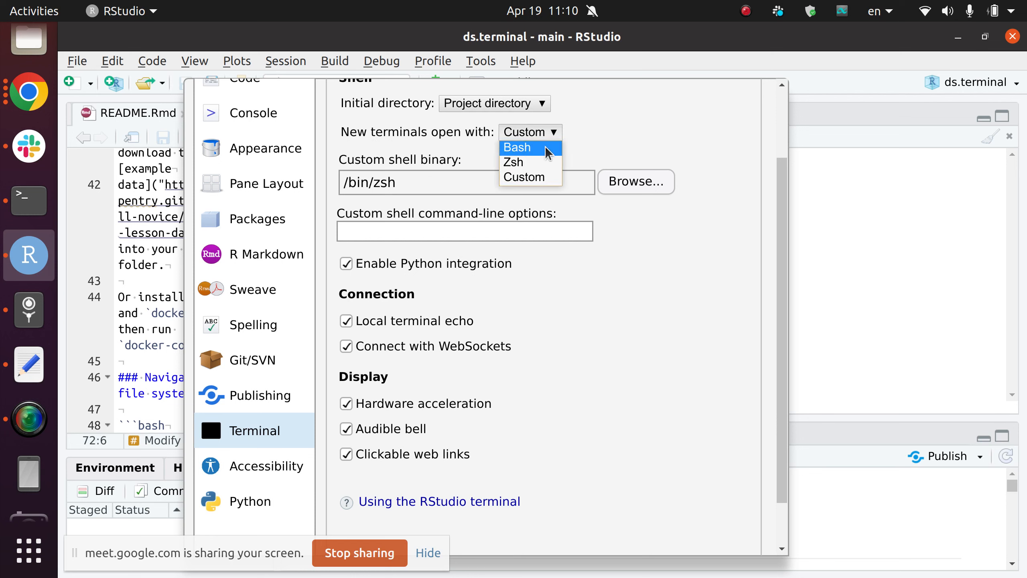
{"action": "mouse_move", "coordinate": [513, 197]}
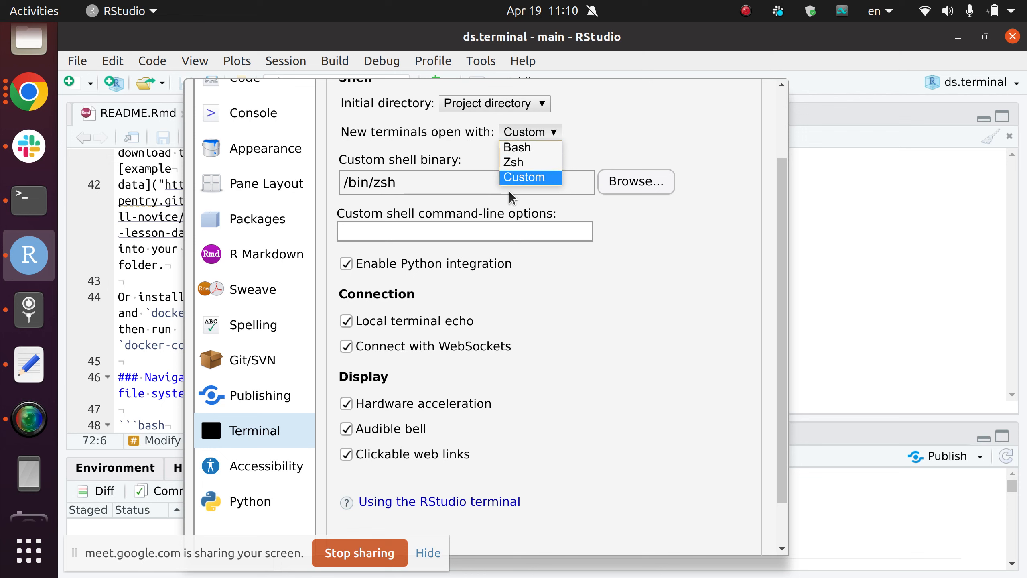
{"action": "left_click", "coordinate": [524, 177]}
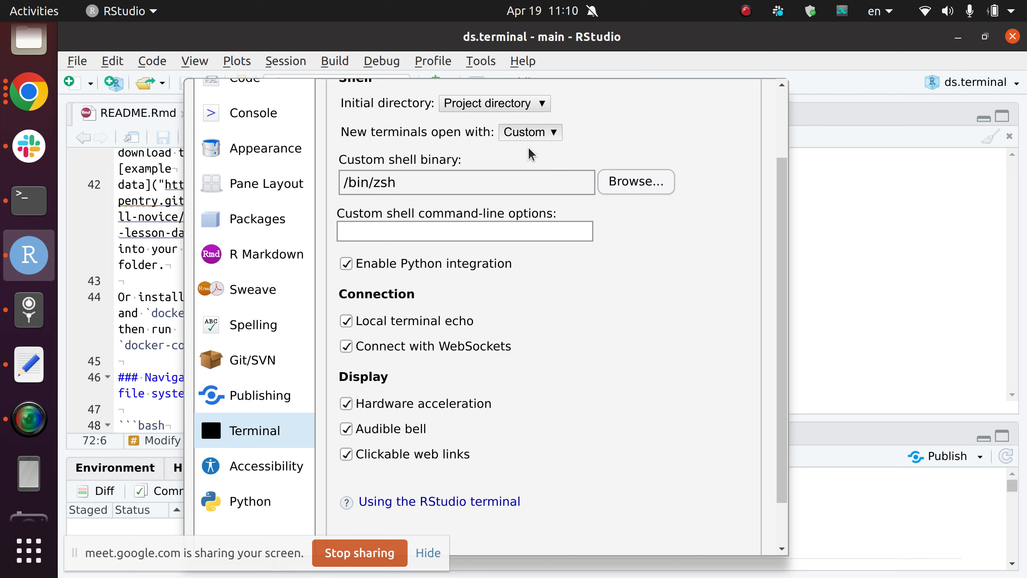
{"action": "left_click", "coordinate": [530, 132]}
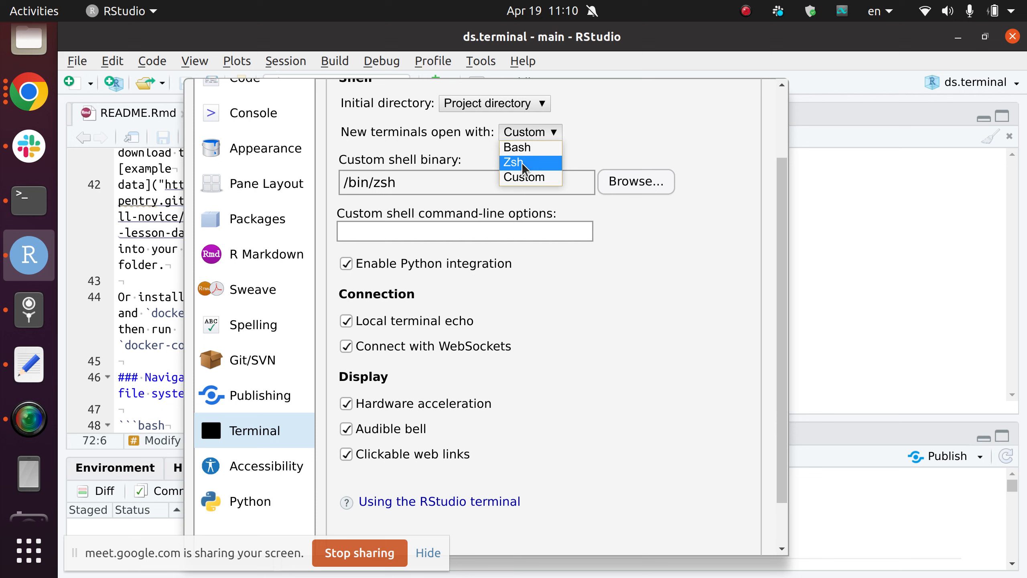
{"action": "mouse_move", "coordinate": [540, 170]}
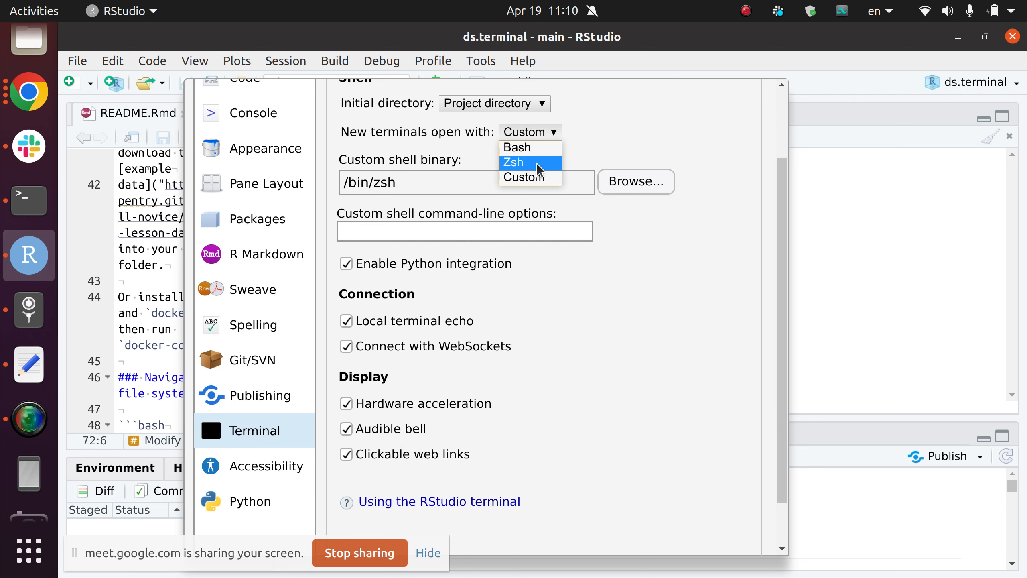
{"action": "left_click", "coordinate": [523, 163]}
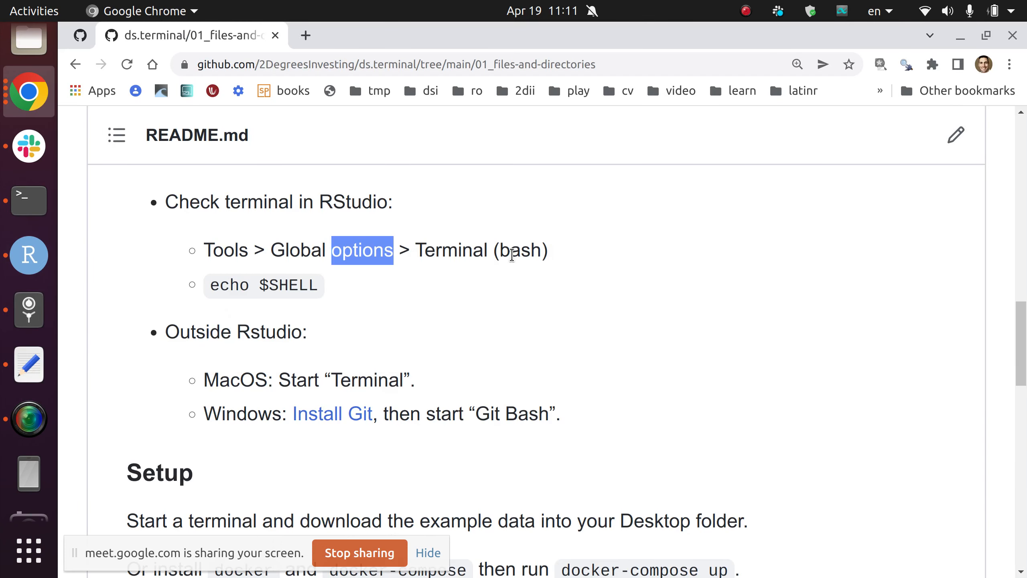
{"action": "double_click", "coordinate": [523, 250]}
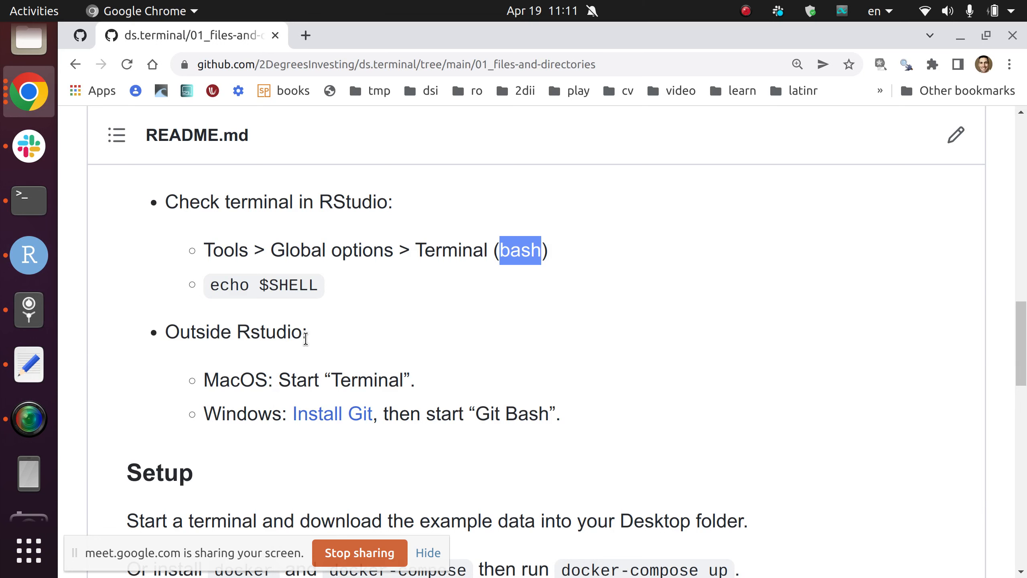
{"action": "scroll", "scroll_direction": "down", "scroll_amount": 3}
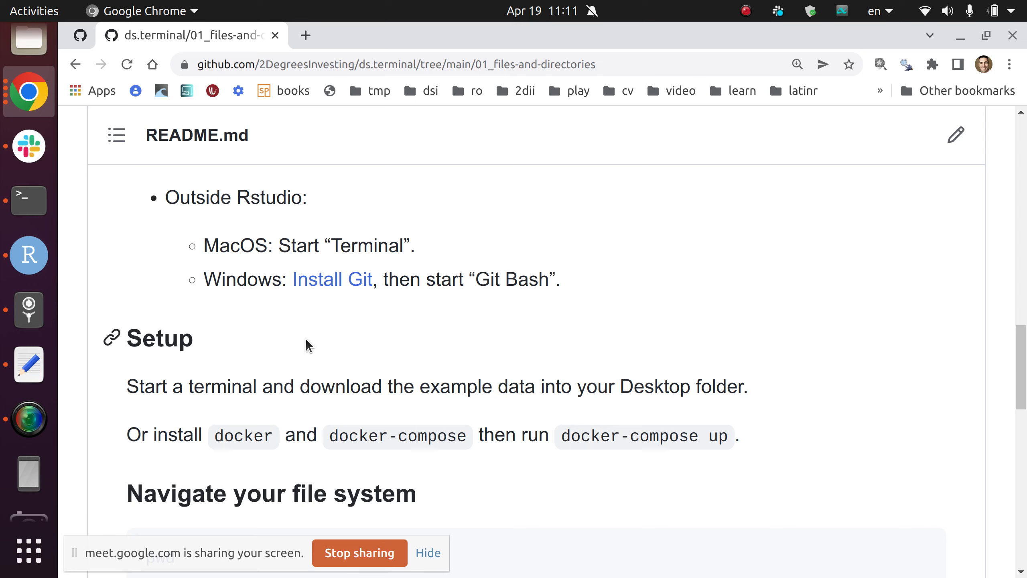
{"action": "mouse_move", "coordinate": [350, 250]}
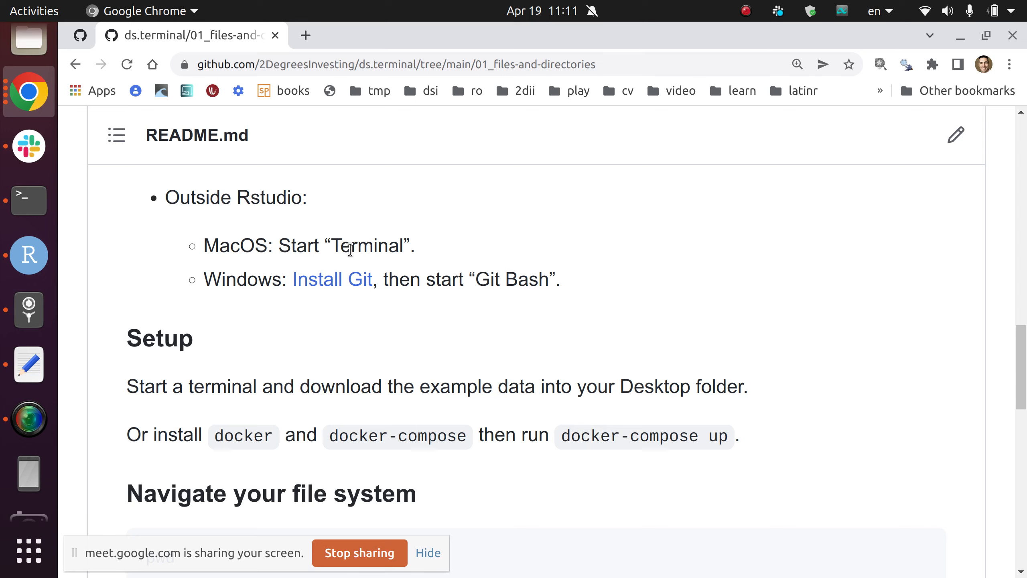
{"action": "double_click", "coordinate": [367, 246]}
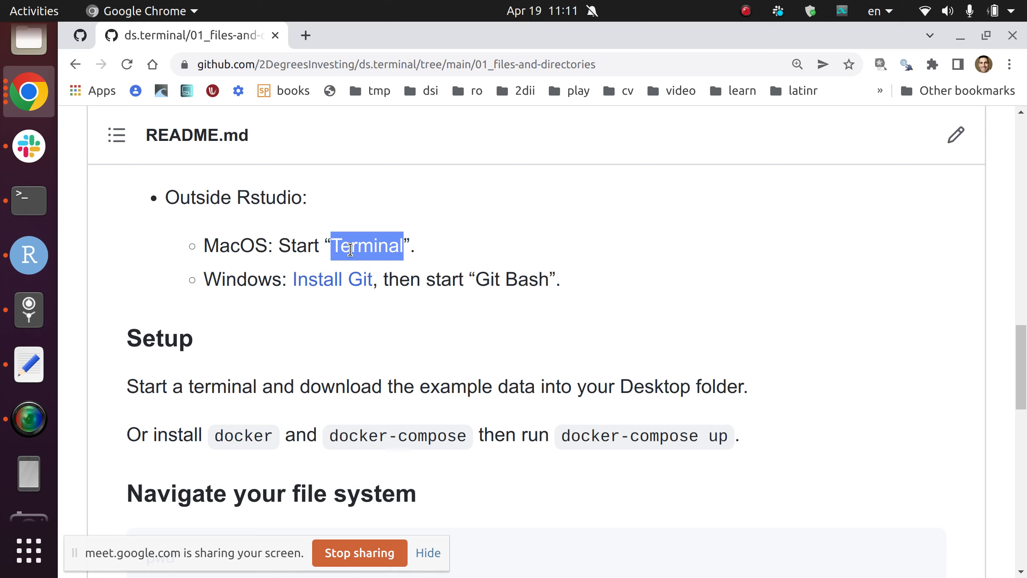
{"action": "mouse_move", "coordinate": [311, 292]}
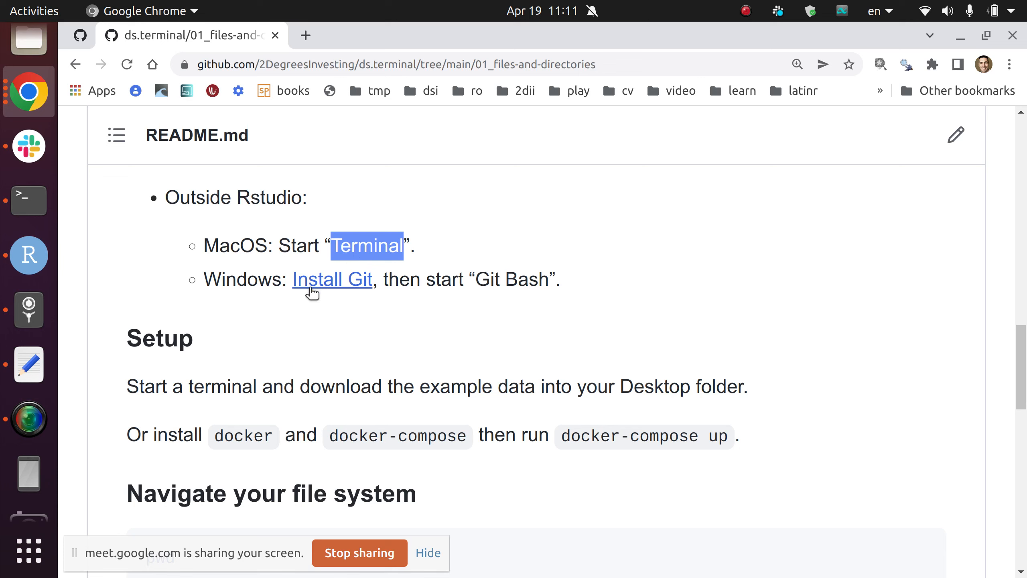
{"action": "mouse_move", "coordinate": [316, 290]}
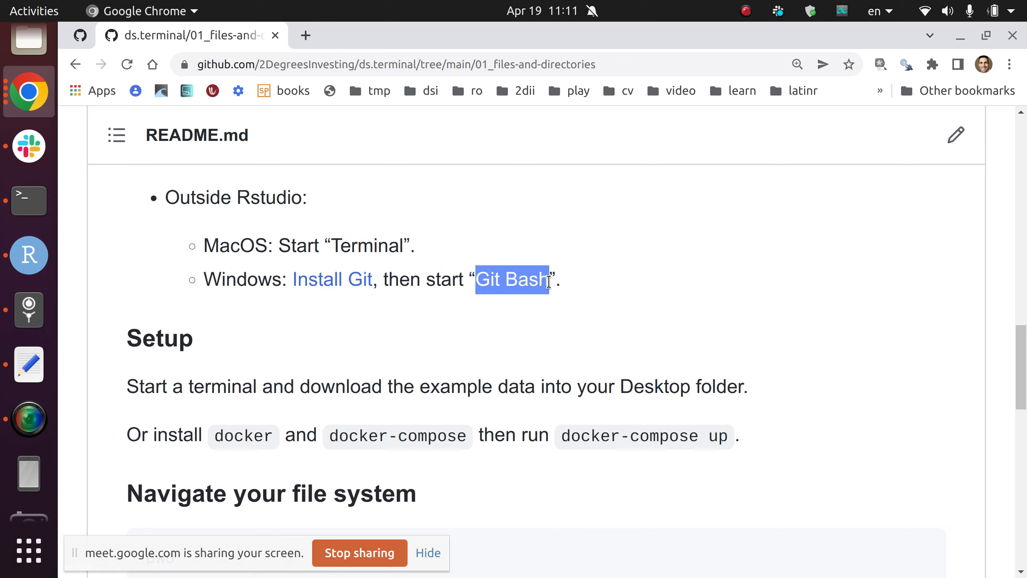
{"action": "left_click", "coordinate": [458, 343]}
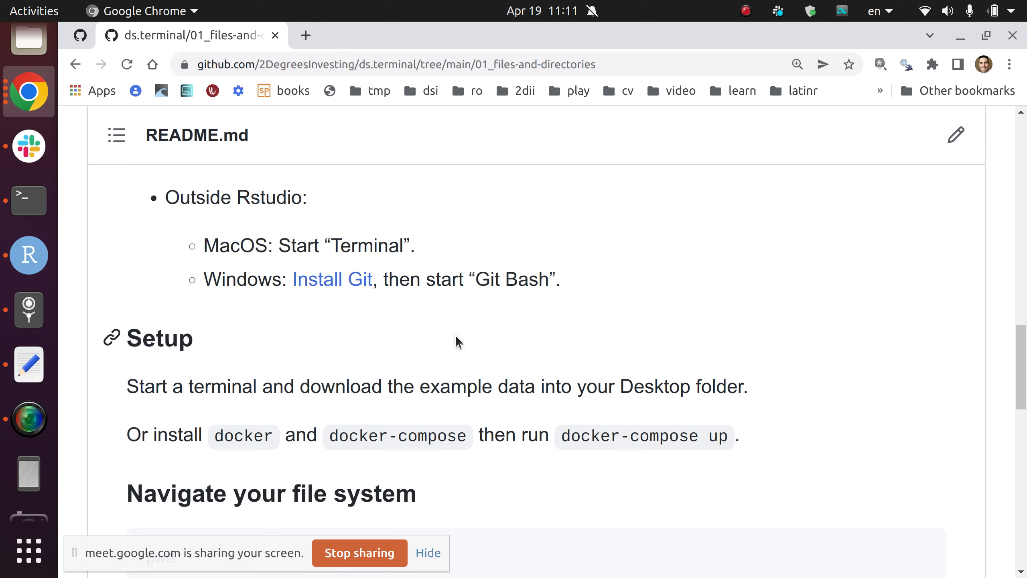
{"action": "scroll", "scroll_direction": "down", "scroll_amount": 3}
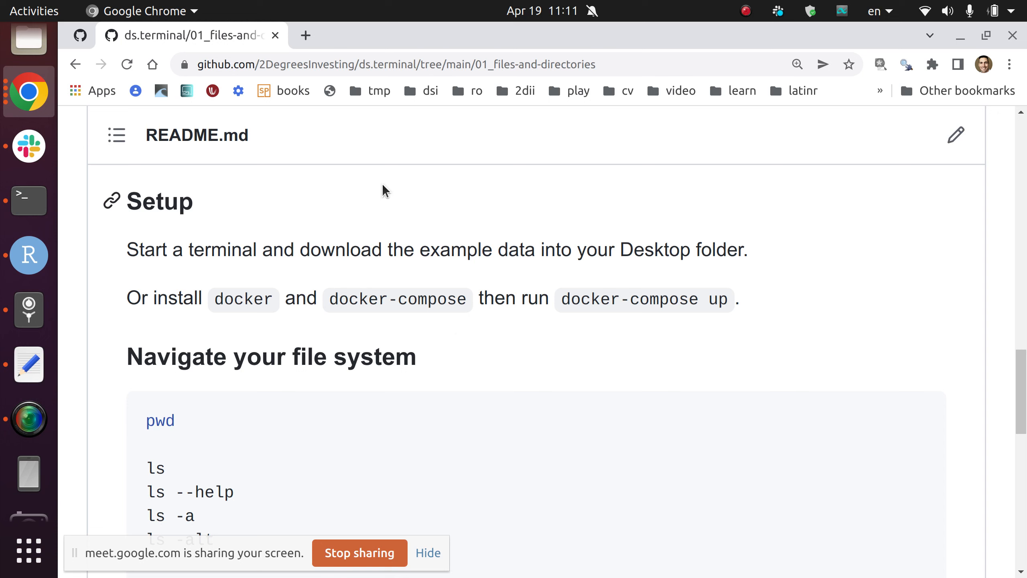
{"action": "left_click_drag", "start_coordinate": [126, 249], "coordinate": [738, 299]}
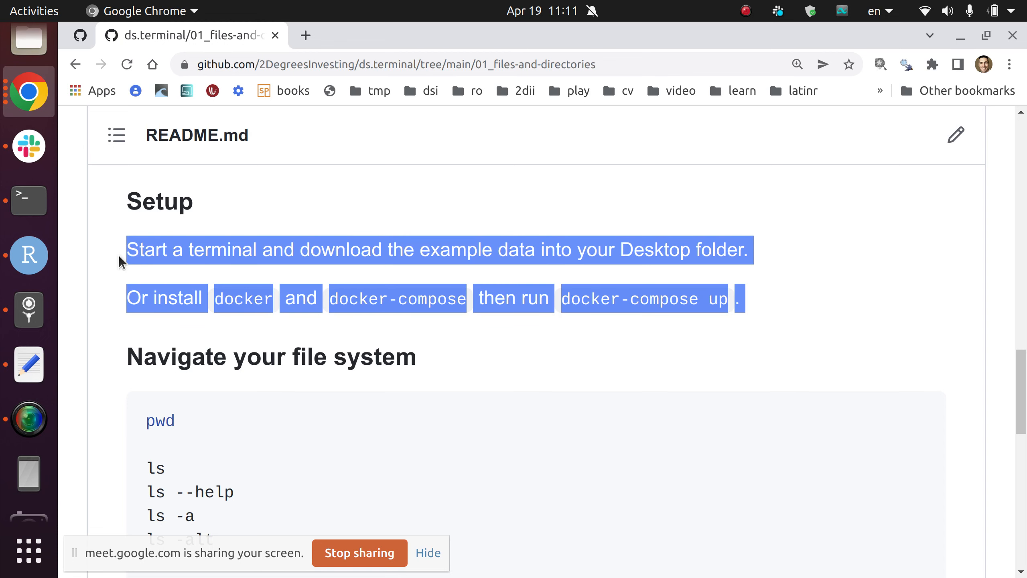
{"action": "left_click", "coordinate": [231, 259]}
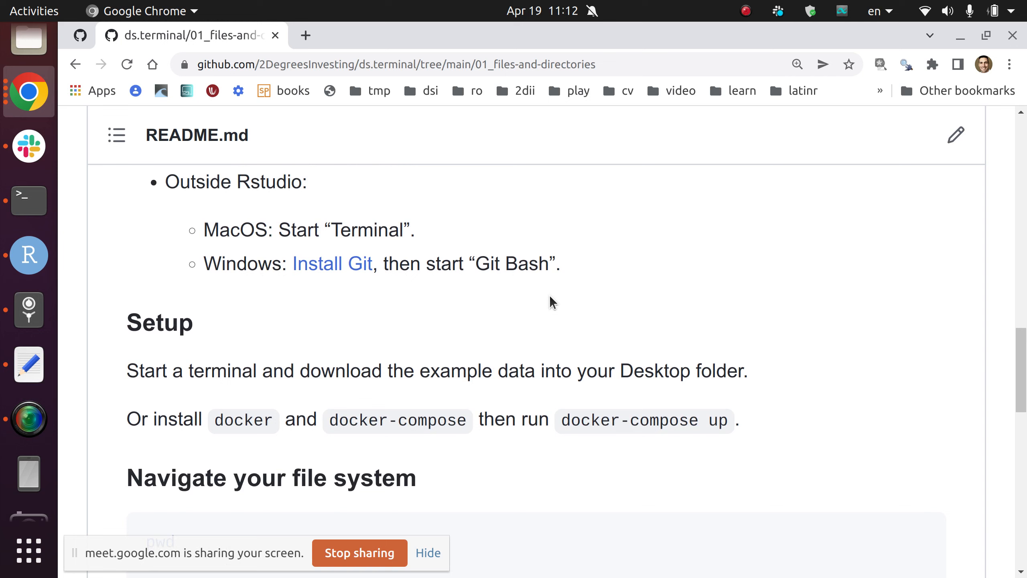
{"action": "mouse_move", "coordinate": [636, 397]}
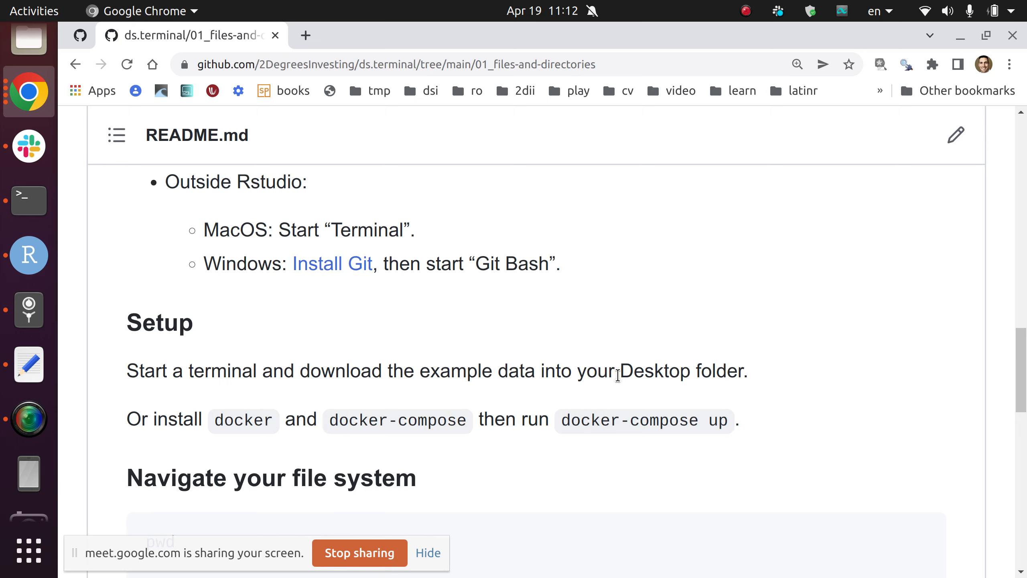
{"action": "mouse_move", "coordinate": [328, 380]}
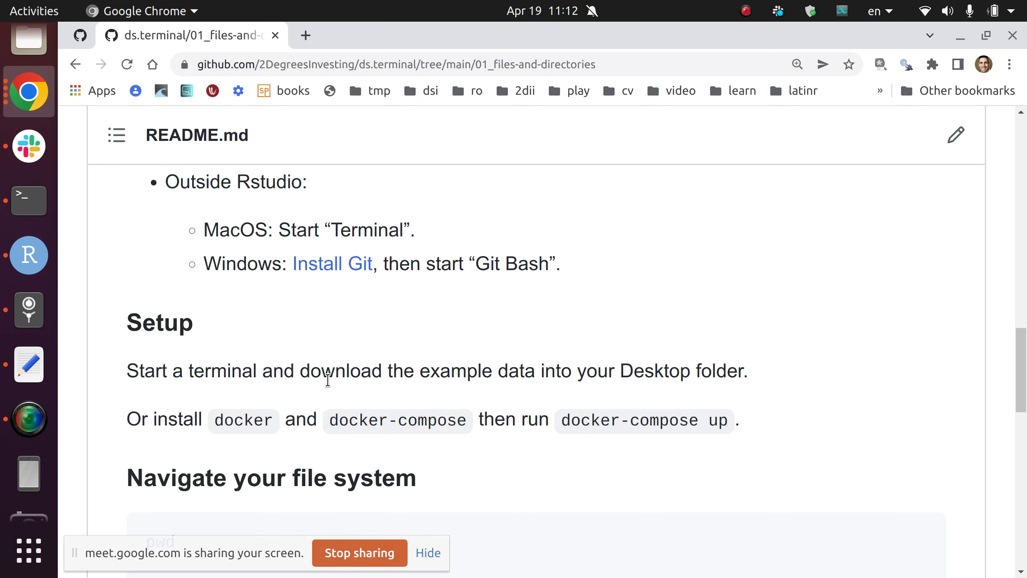
{"action": "scroll", "scroll_direction": "down", "scroll_amount": 3}
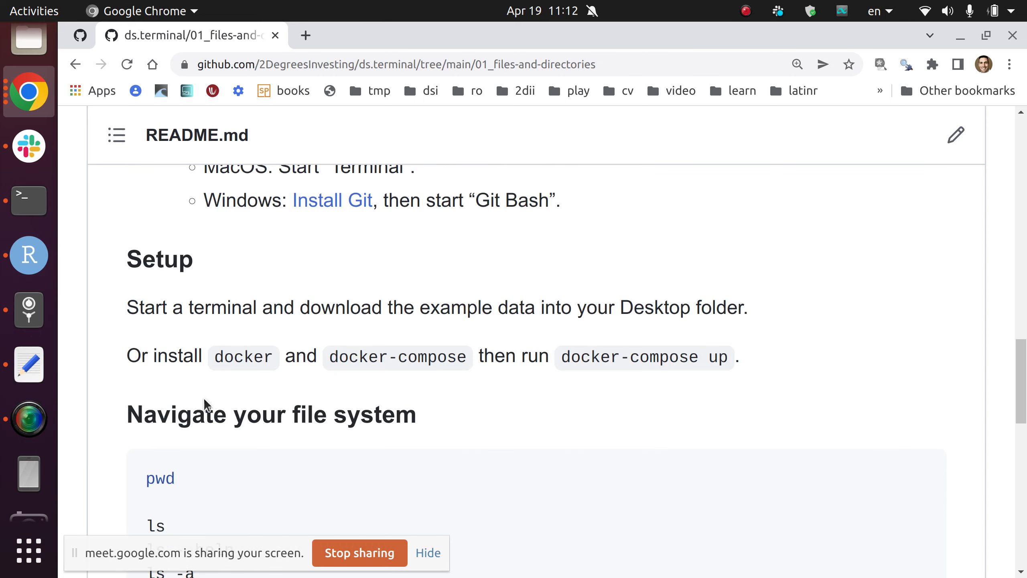
{"action": "mouse_move", "coordinate": [302, 309]}
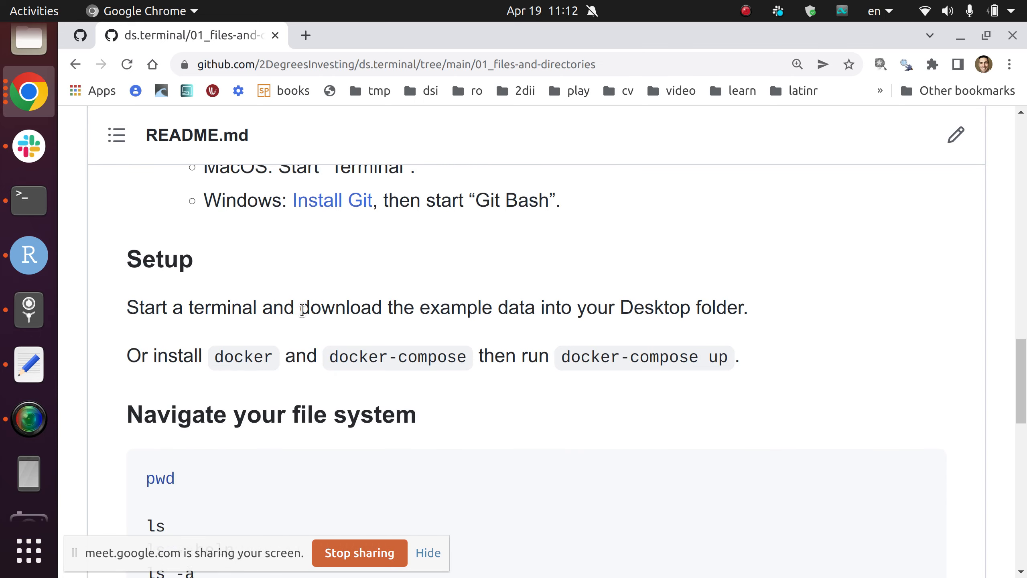
{"action": "left_click_drag", "start_coordinate": [298, 307], "coordinate": [547, 307]}
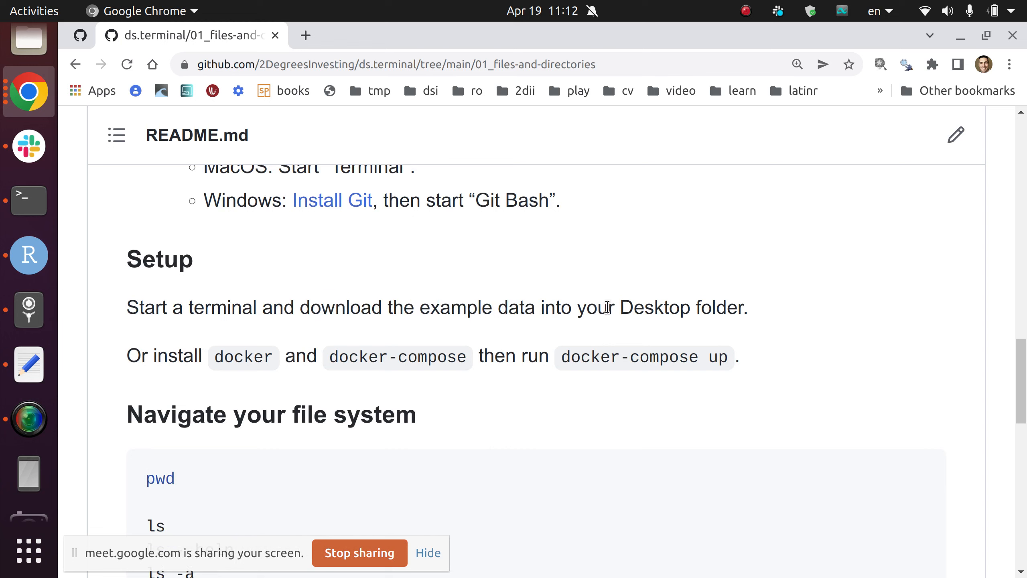
{"action": "left_click_drag", "start_coordinate": [620, 307], "coordinate": [747, 308]}
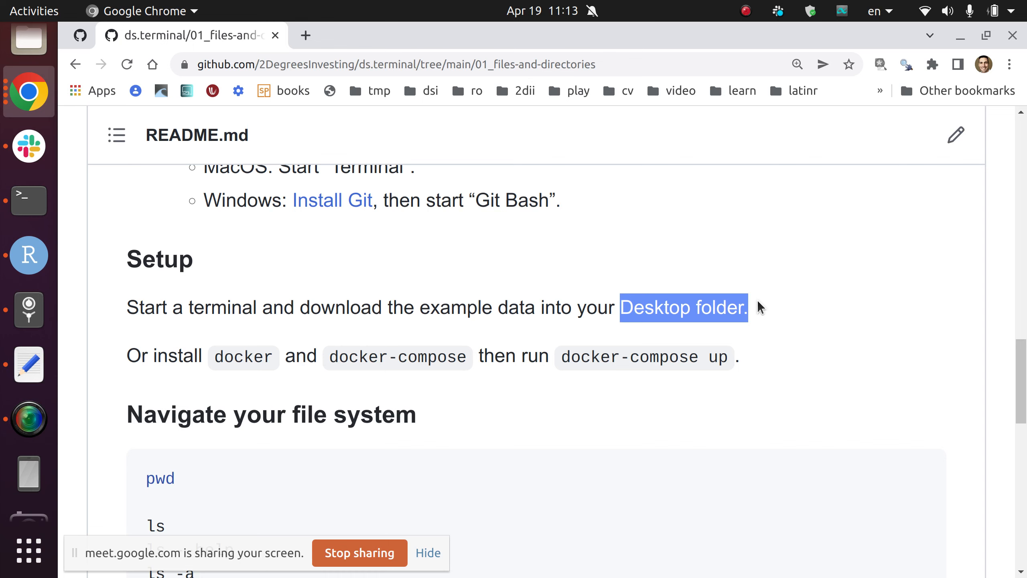
{"action": "key", "text": "Alt+Tab"}
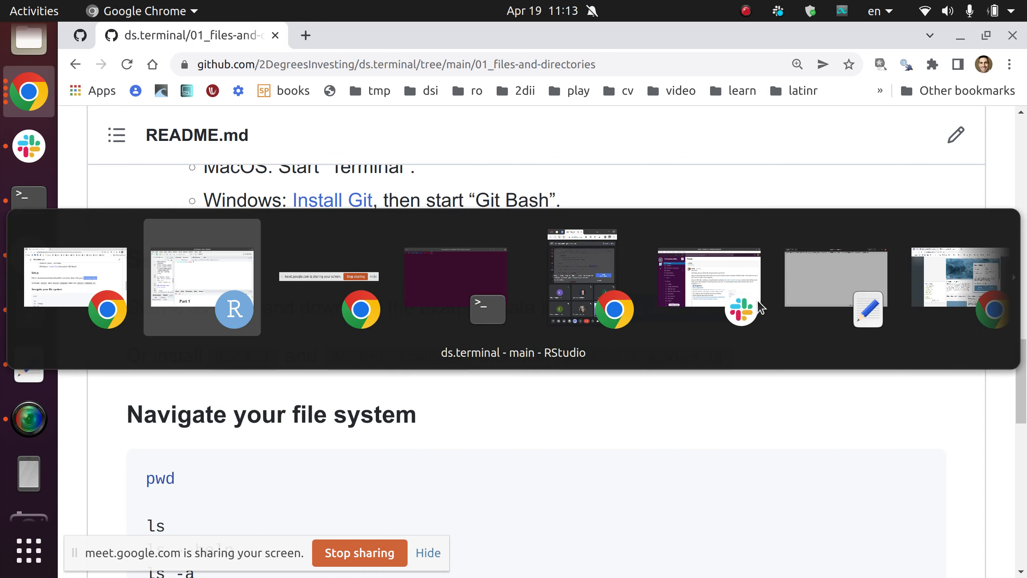
Step: Run docker-compose up in GNOME Terminal and open RStudio Server at localhost:8787 in Chrome
{"action": "left_click", "coordinate": [455, 280]}
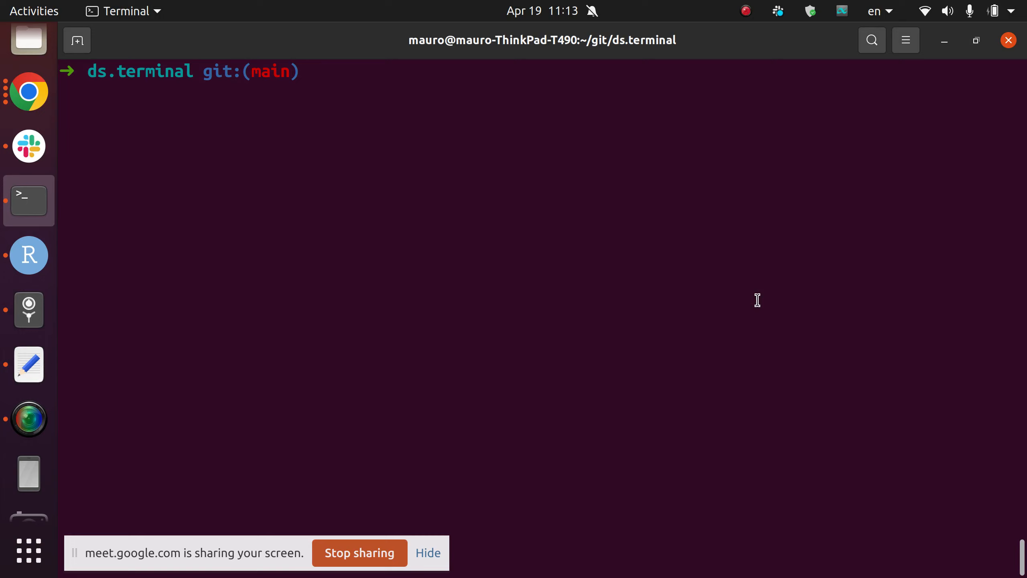
{"action": "type", "text": "docker-compose up"}
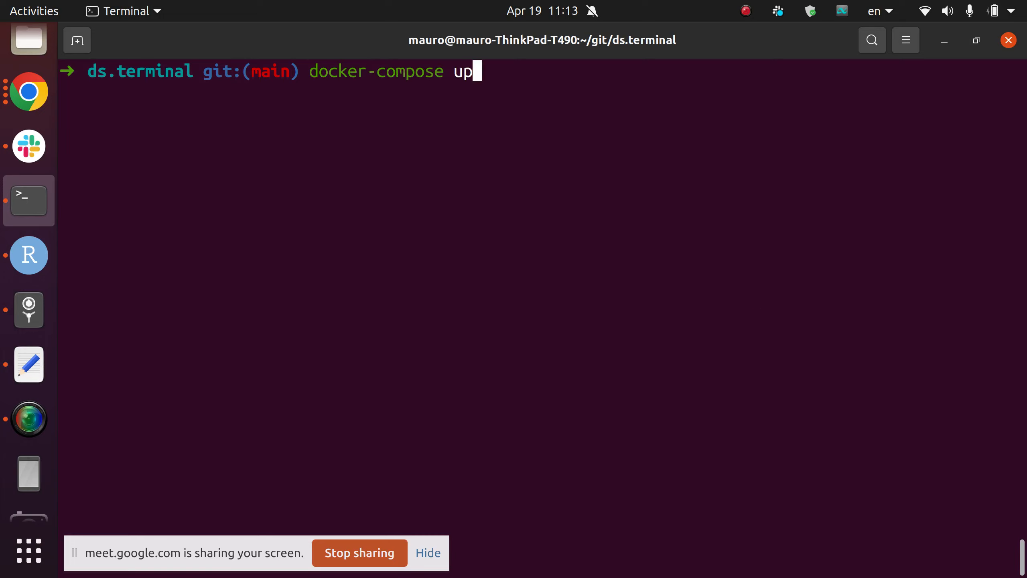
{"action": "key", "text": "Return"}
{"action": "type", "text": "lo"}
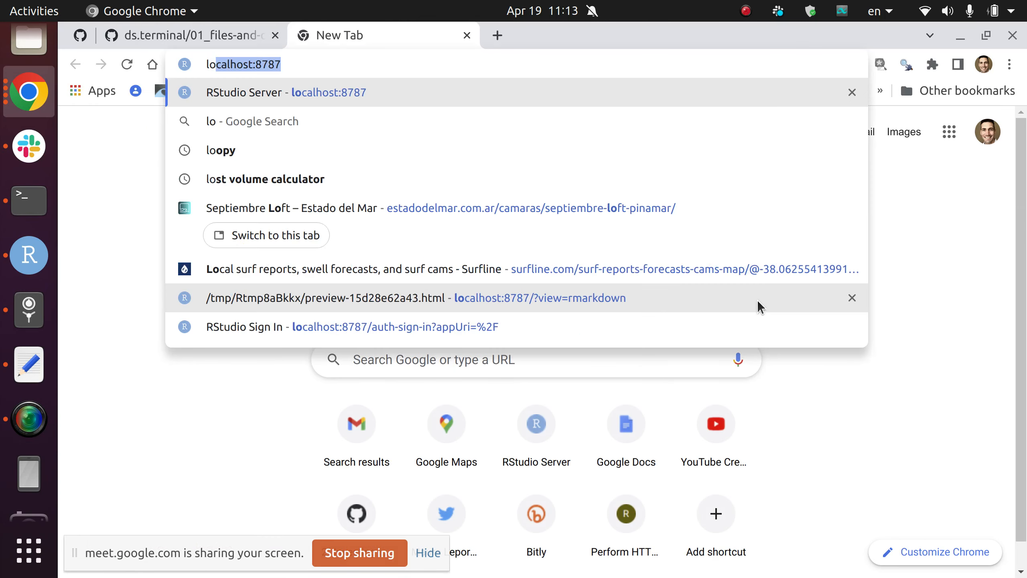
{"action": "left_click", "coordinate": [245, 327]}
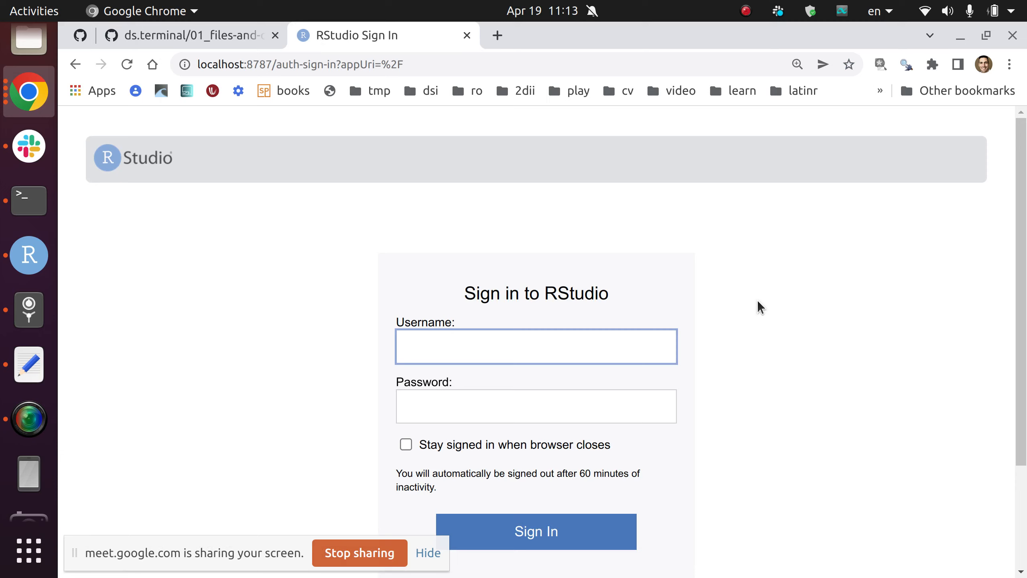
Step: Sign in to RStudio Server at localhost:8787 as user rstudio
{"action": "scroll", "scroll_direction": "down", "scroll_amount": 3}
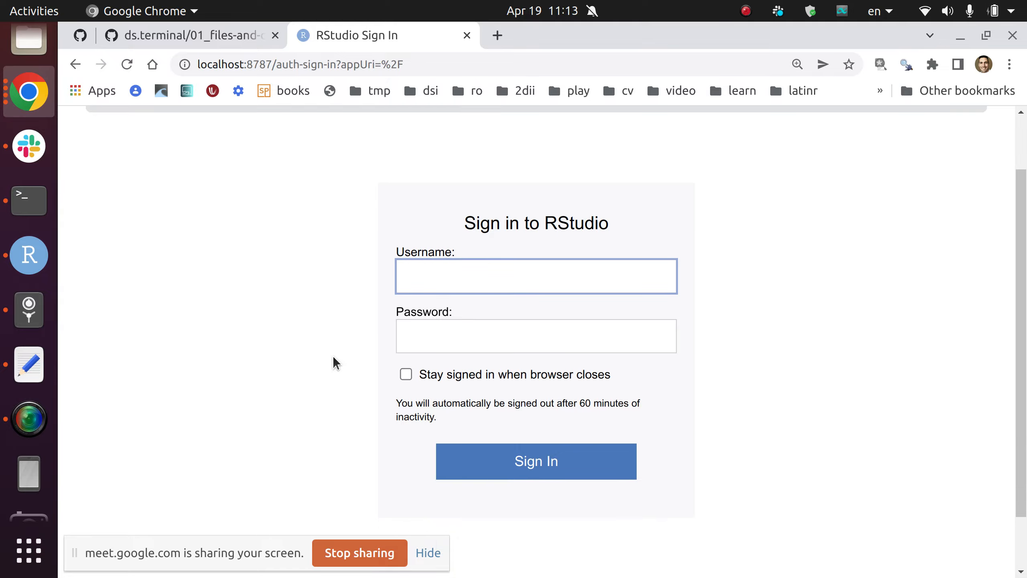
{"action": "type", "text": "rstudio"}
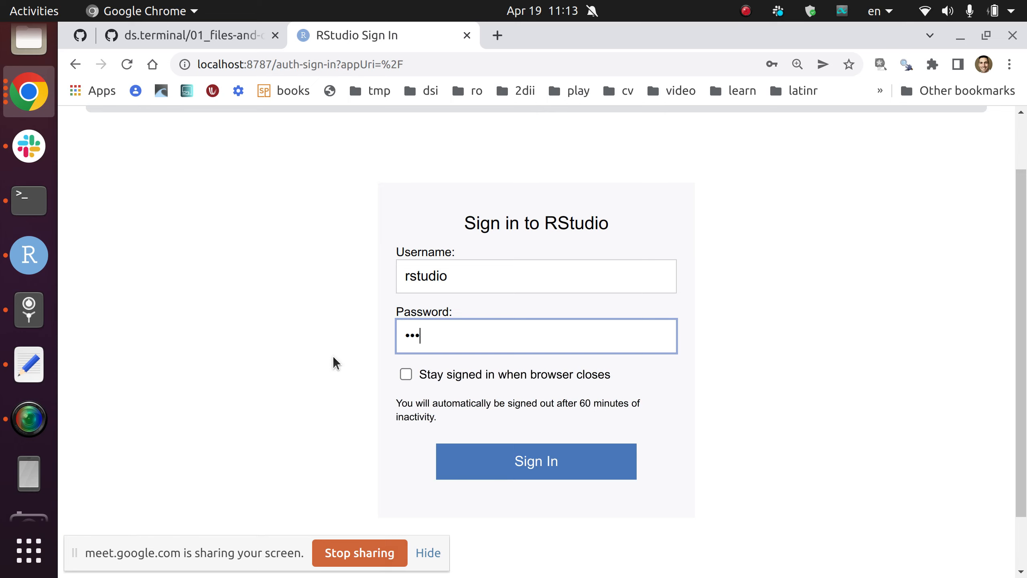
{"action": "left_click", "coordinate": [536, 462]}
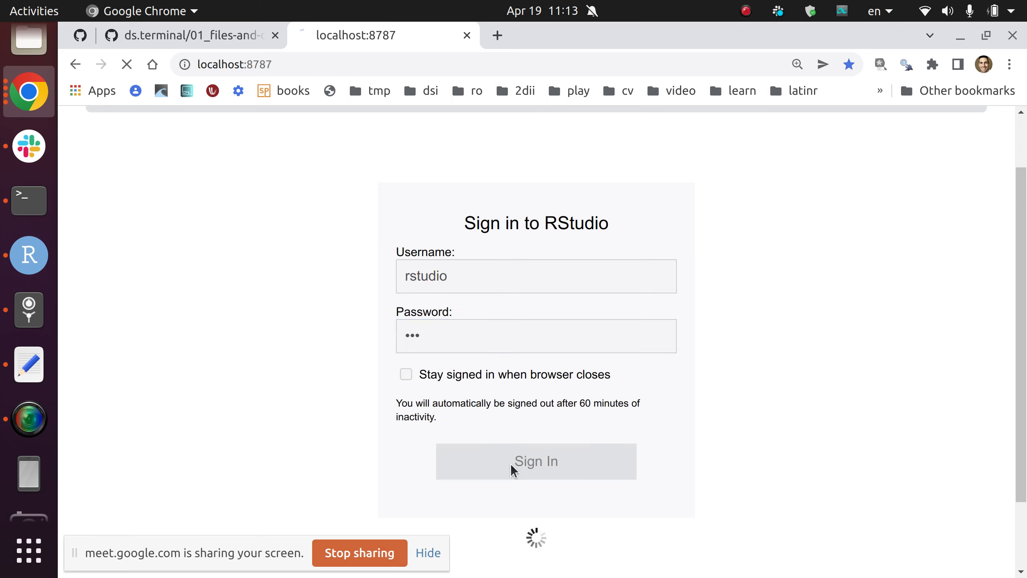
{"action": "left_click", "coordinate": [536, 461]}
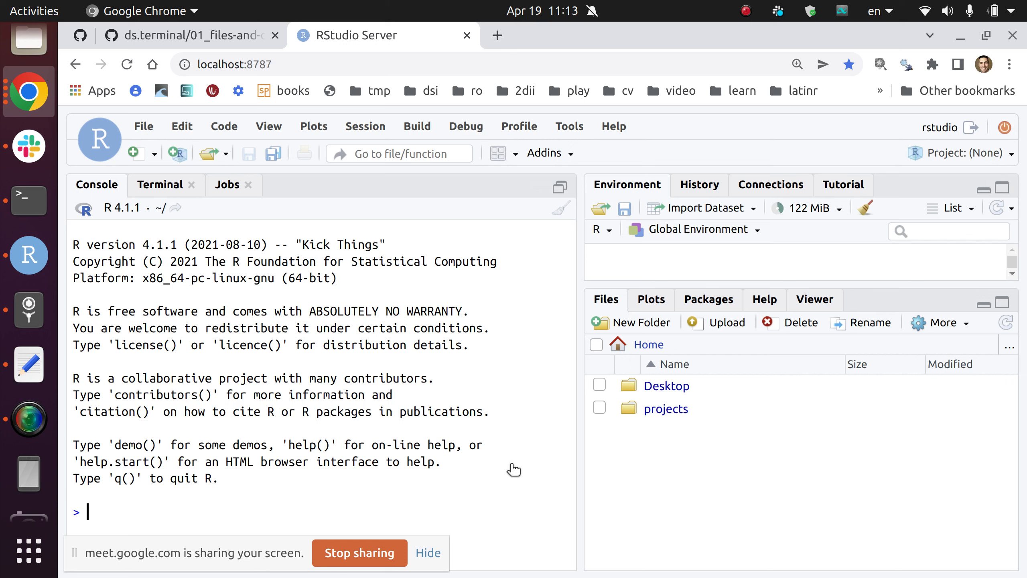
{"action": "mouse_move", "coordinate": [710, 296]}
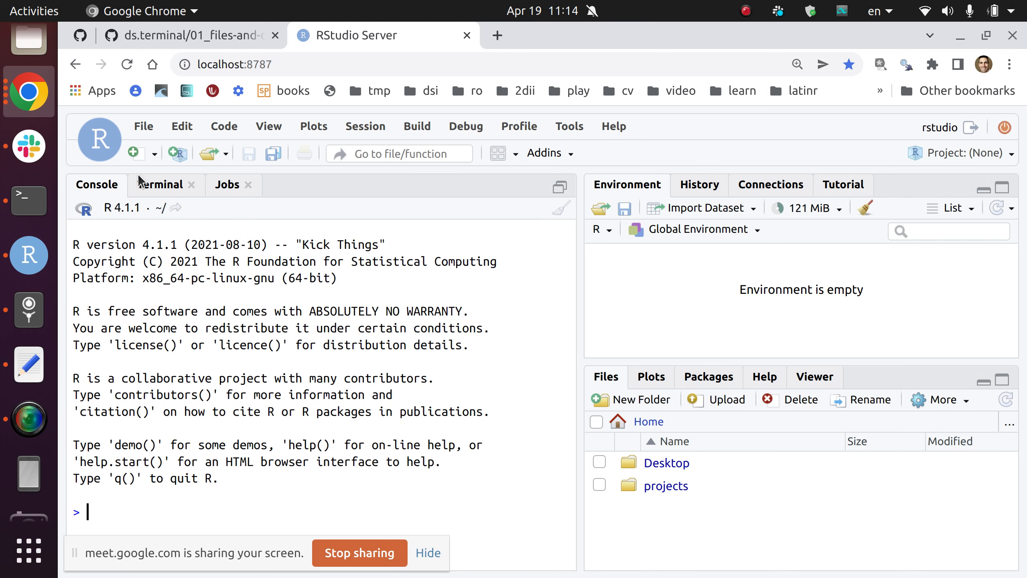
{"action": "left_click", "coordinate": [160, 184]}
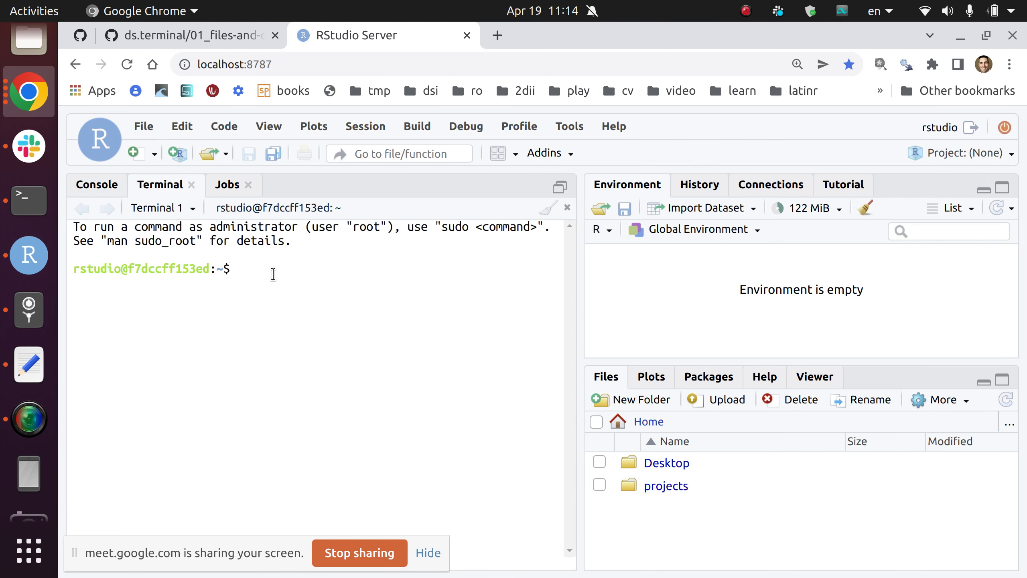
{"action": "mouse_move", "coordinate": [426, 277]}
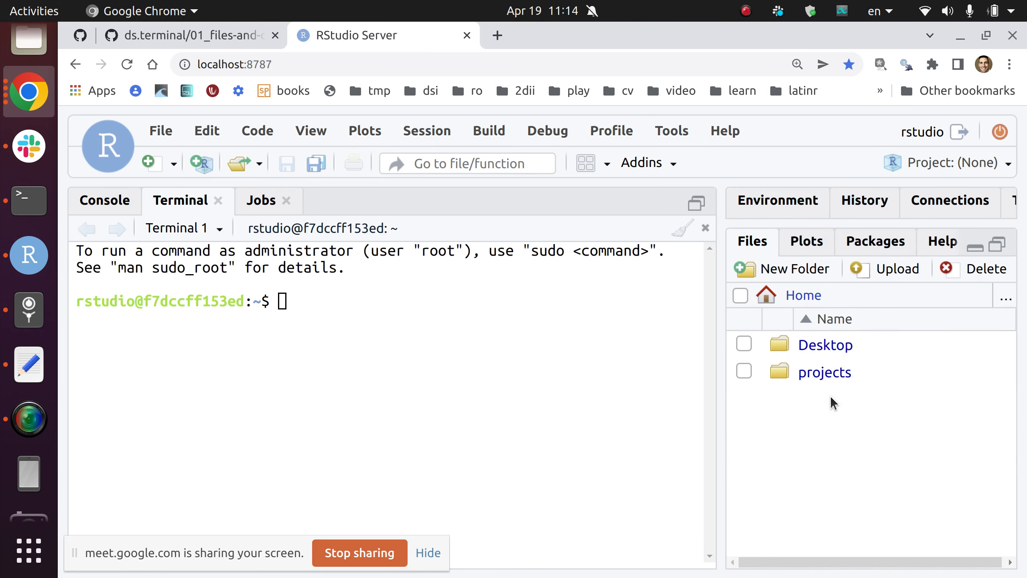
{"action": "mouse_move", "coordinate": [991, 428]}
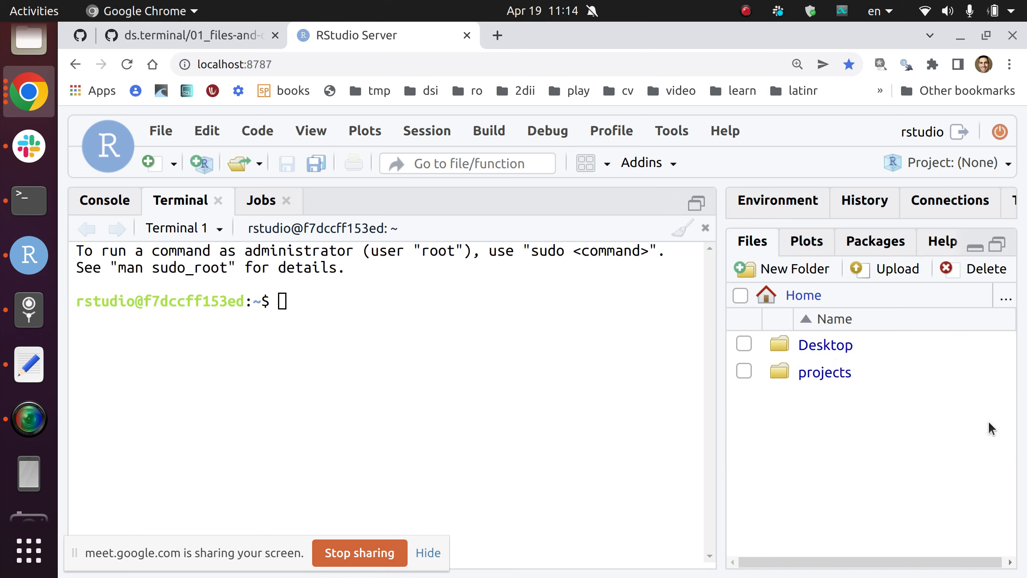
{"action": "left_click", "coordinate": [325, 377]}
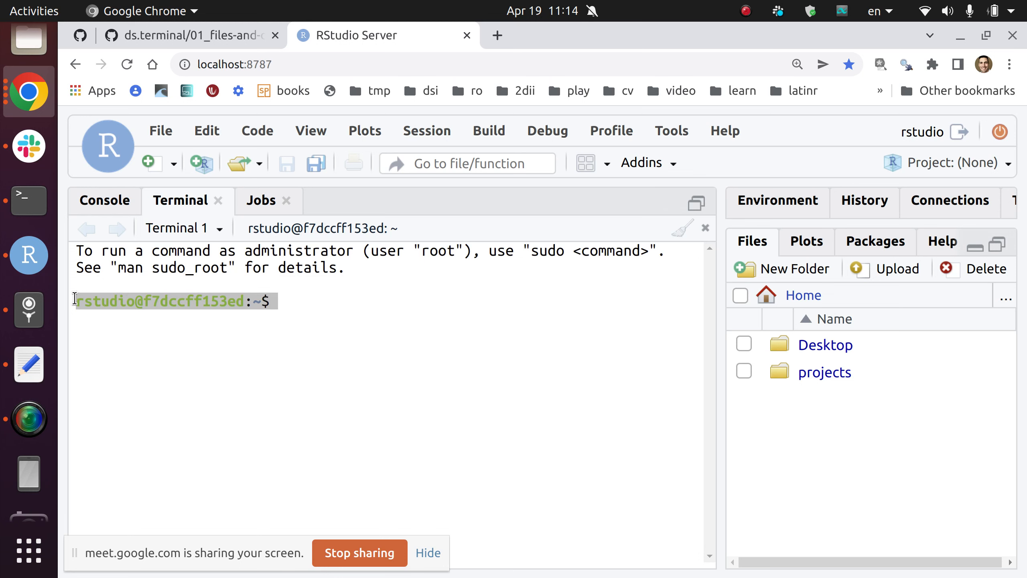
{"action": "left_click", "coordinate": [303, 302]}
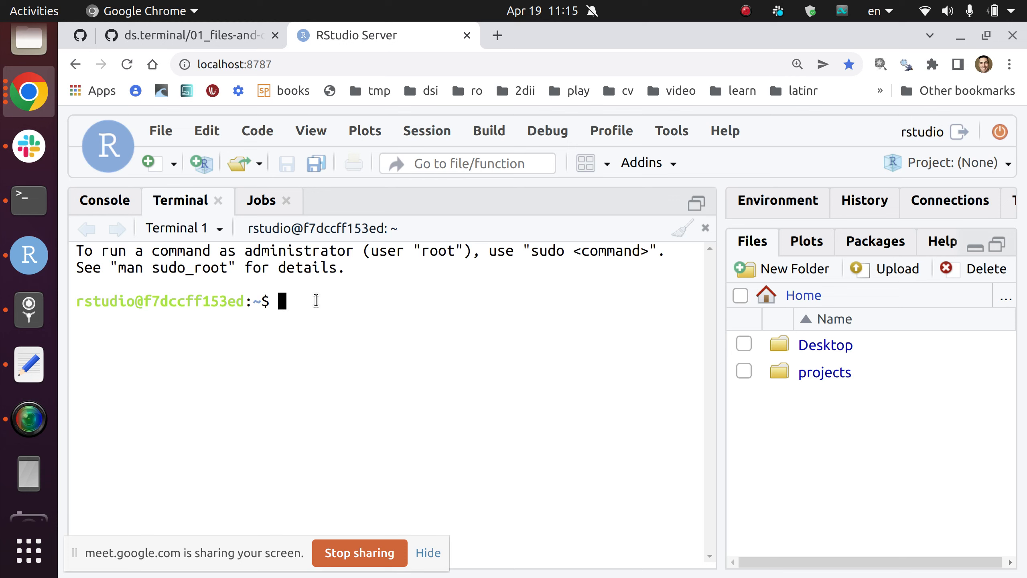
Step: Run pwd to show /home/rstudio, discard the mistyped path, and zoom the page in
{"action": "type", "text": "p"}
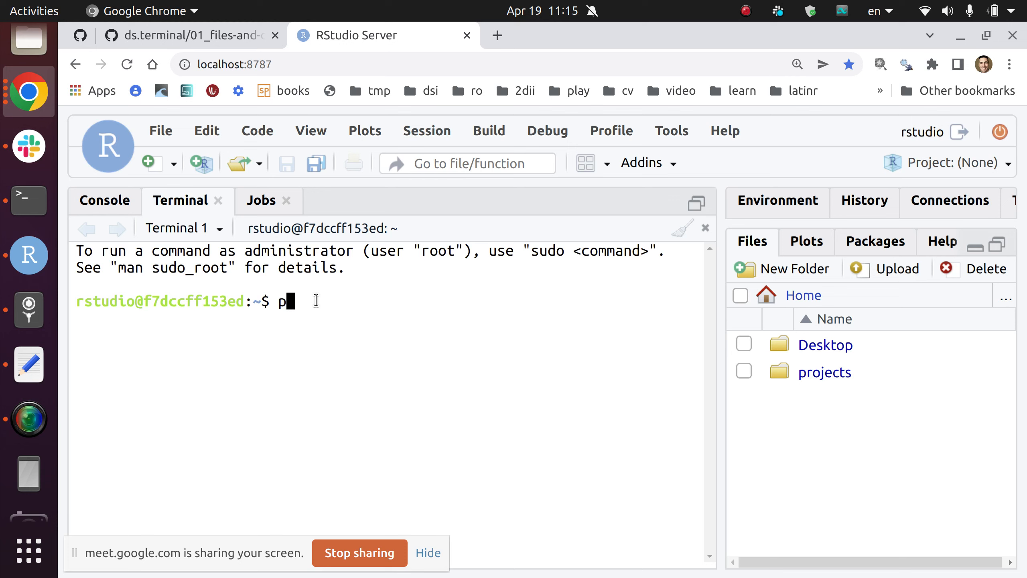
{"action": "type", "text": "wd"}
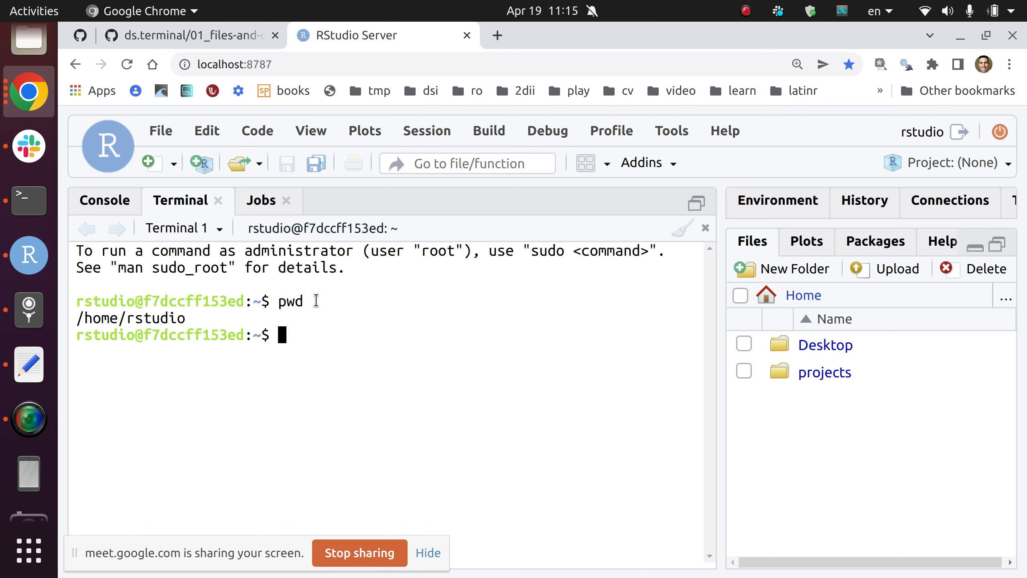
{"action": "type", "text": "/"}
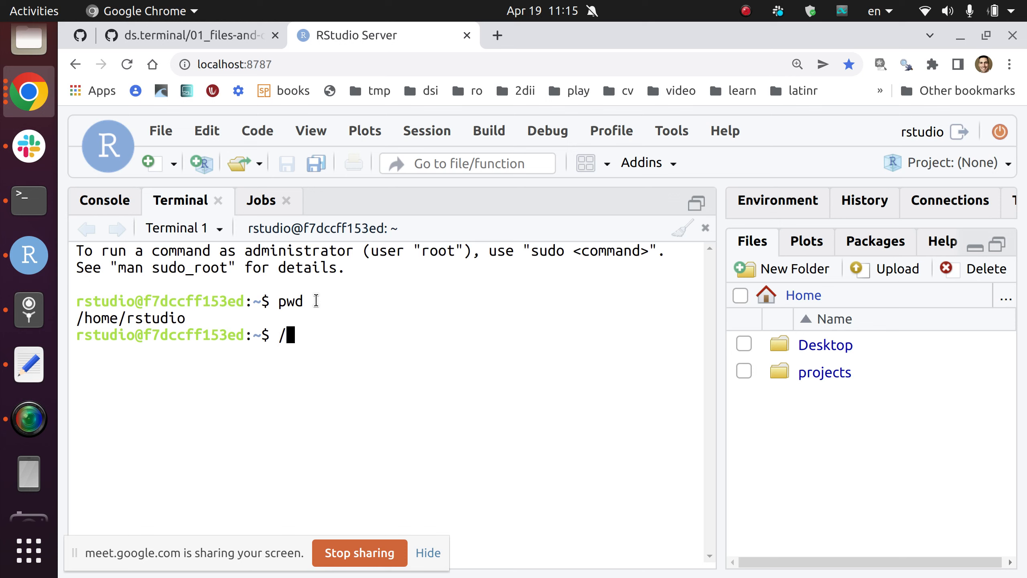
{"action": "type", "text": "home/"}
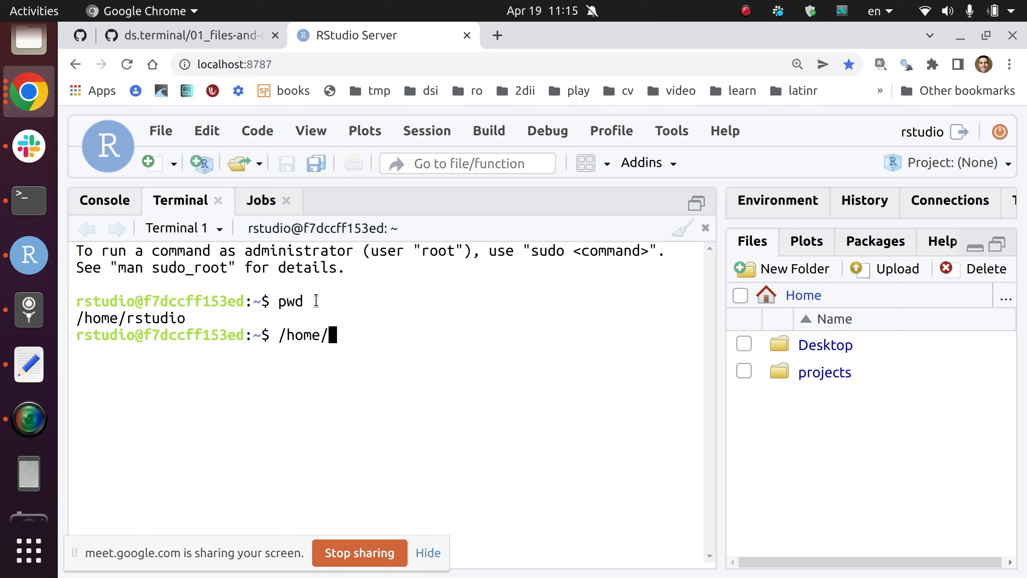
{"action": "type", "text": "rstdio"}
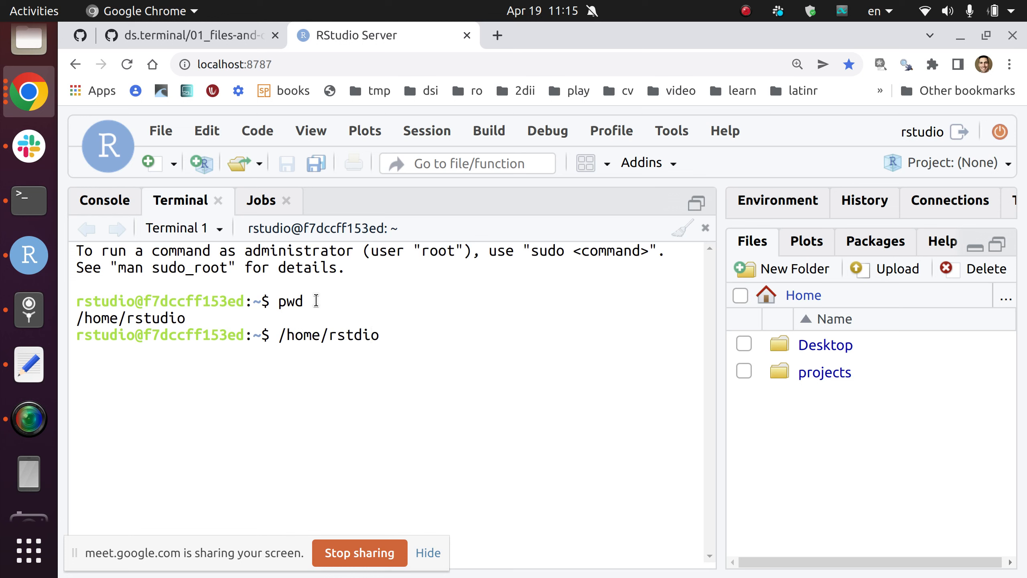
{"action": "key", "text": "BackSpace"}
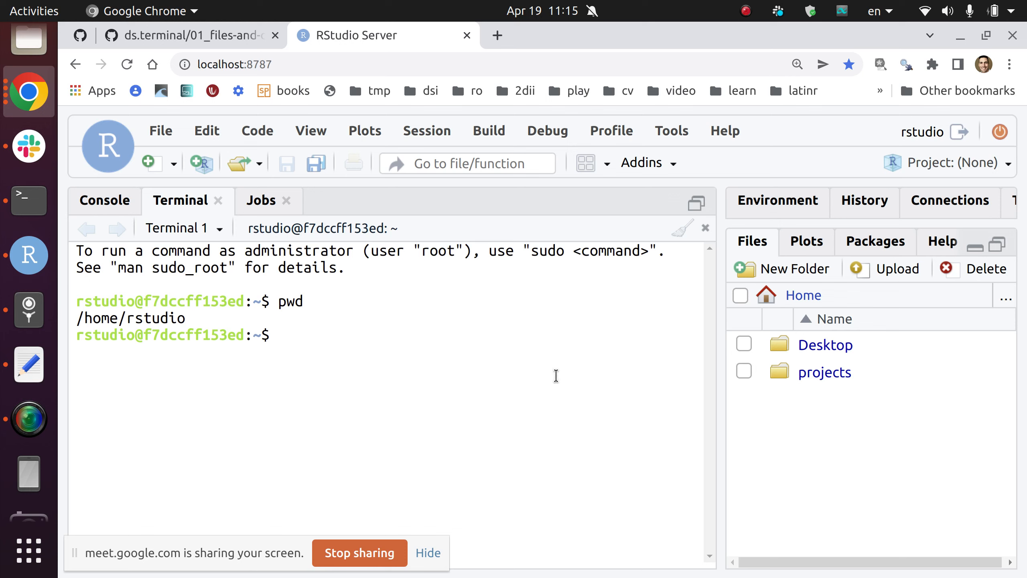
{"action": "mouse_move", "coordinate": [717, 357]}
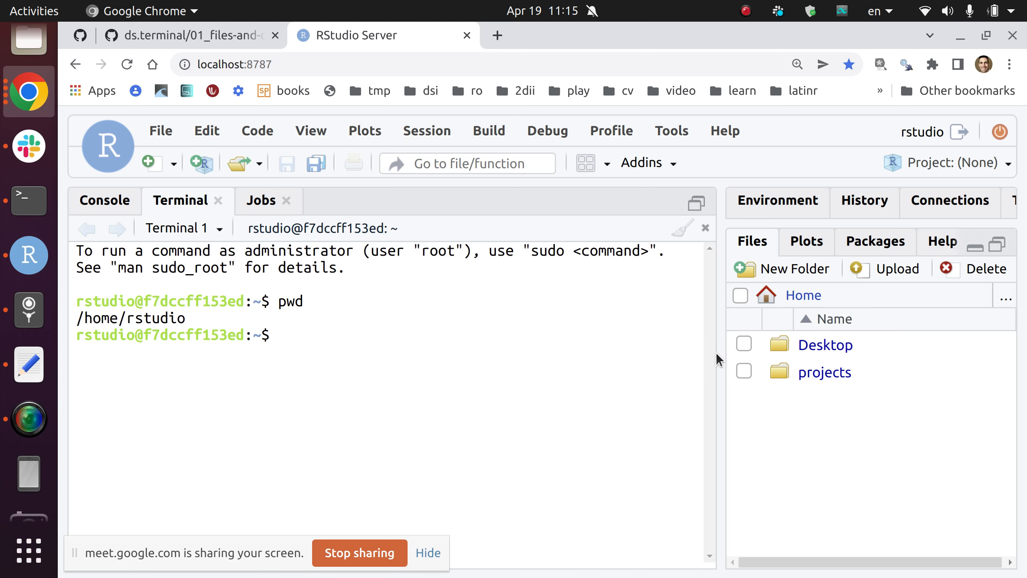
{"action": "key", "text": "ctrl+plus"}
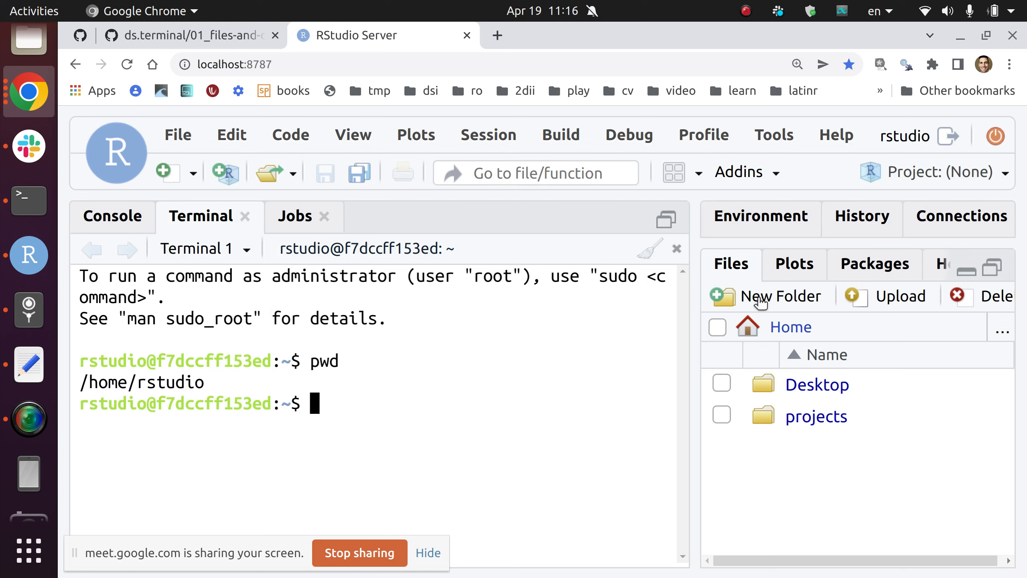
{"action": "mouse_move", "coordinate": [798, 332]}
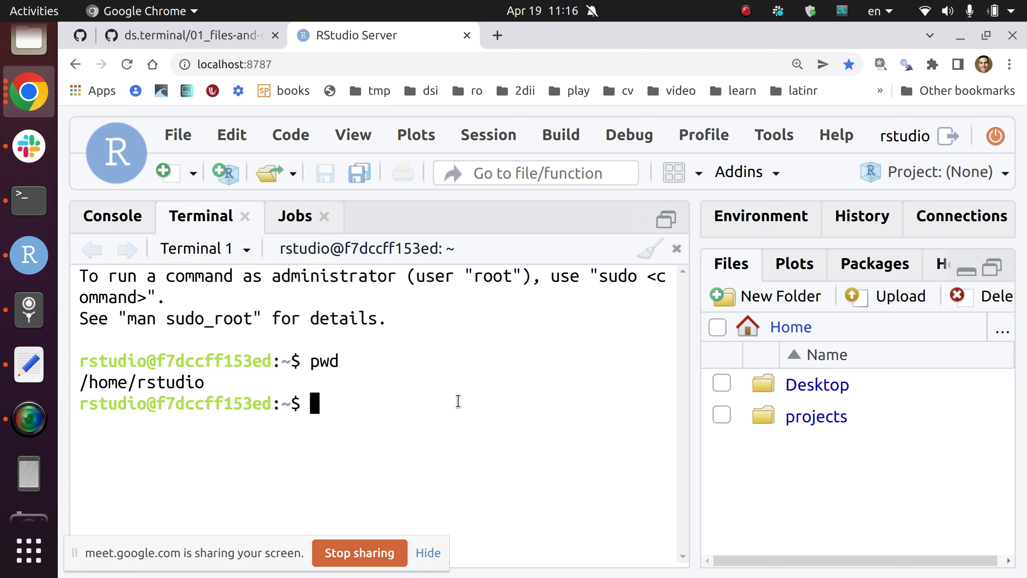
Step: Run ls in the terminal to list Desktop and projects
{"action": "type", "text": "ls"}
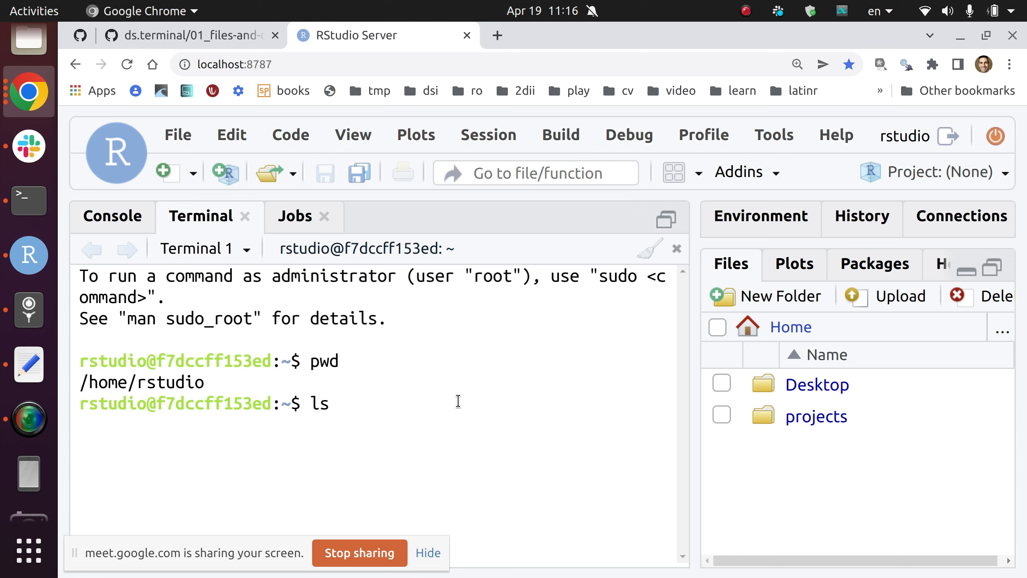
{"action": "key", "text": "Return"}
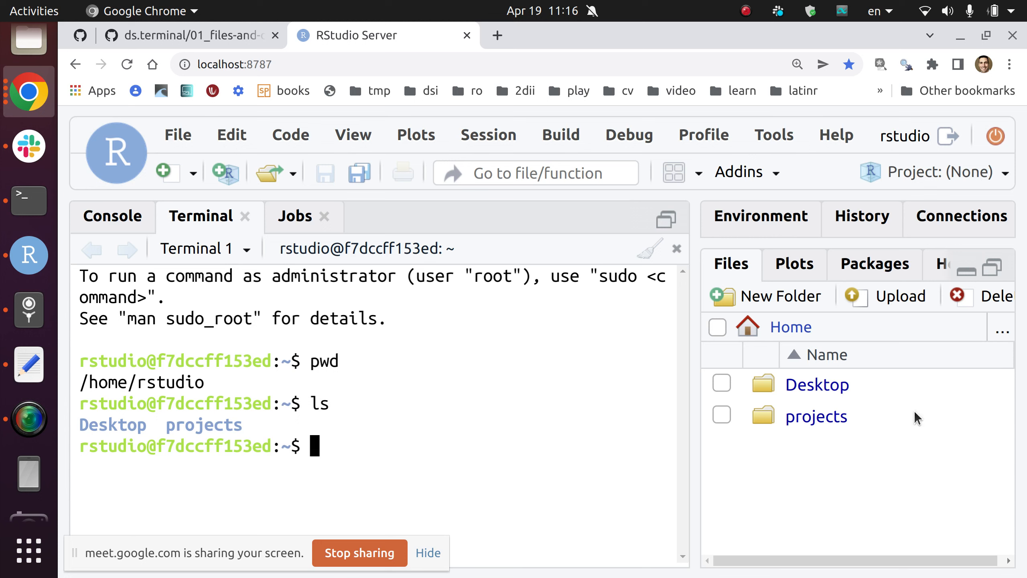
{"action": "mouse_move", "coordinate": [334, 455]}
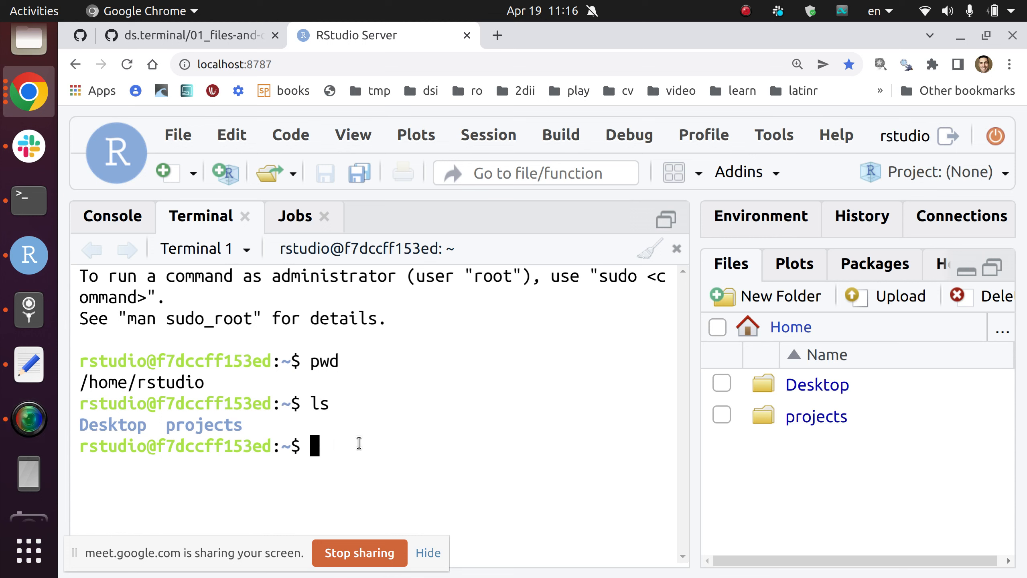
{"action": "mouse_move", "coordinate": [652, 322]}
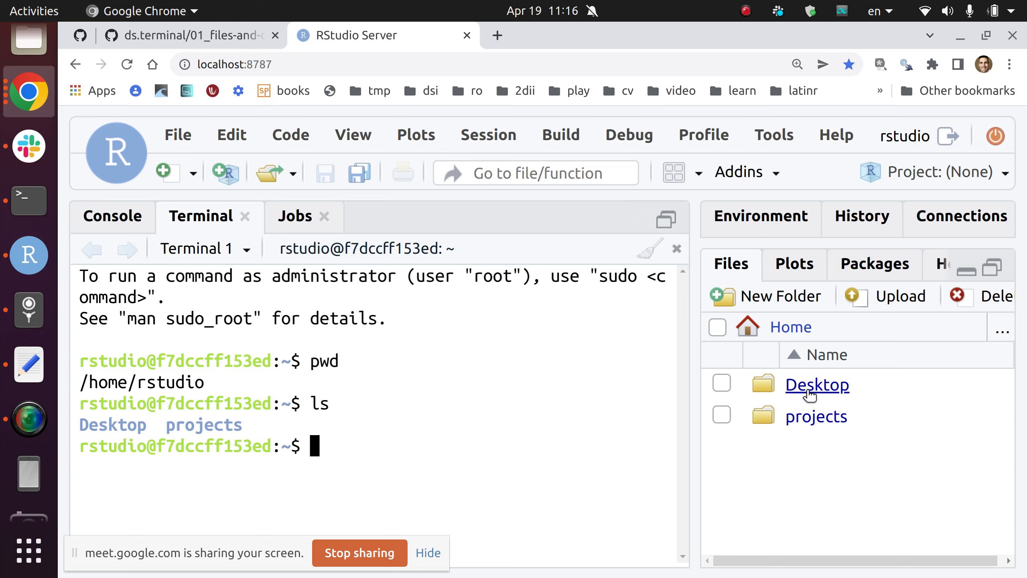
Step: Open the Desktop folder in the Files pane and start typing ls Desk
{"action": "left_click", "coordinate": [818, 385]}
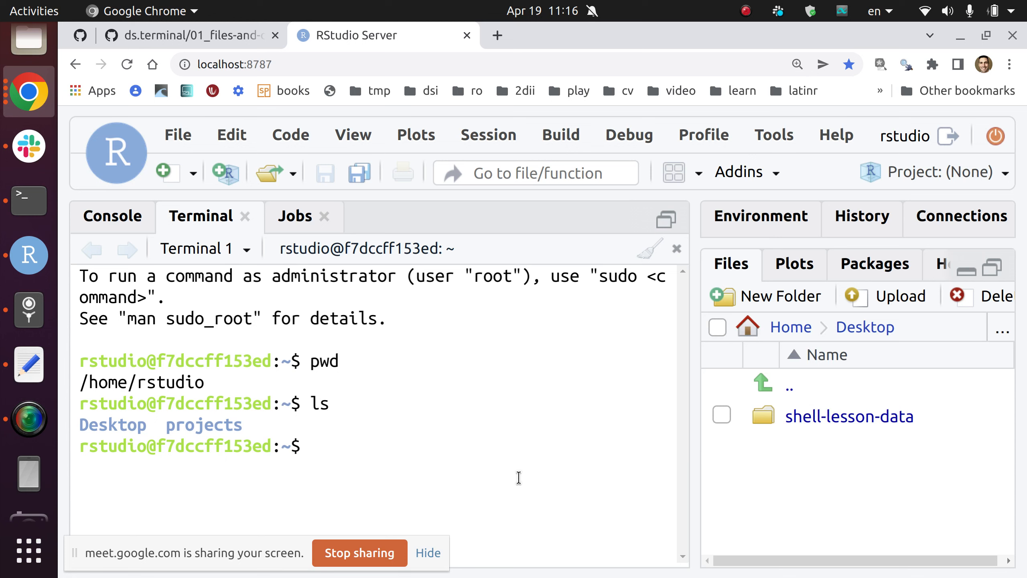
{"action": "type", "text": "ls"}
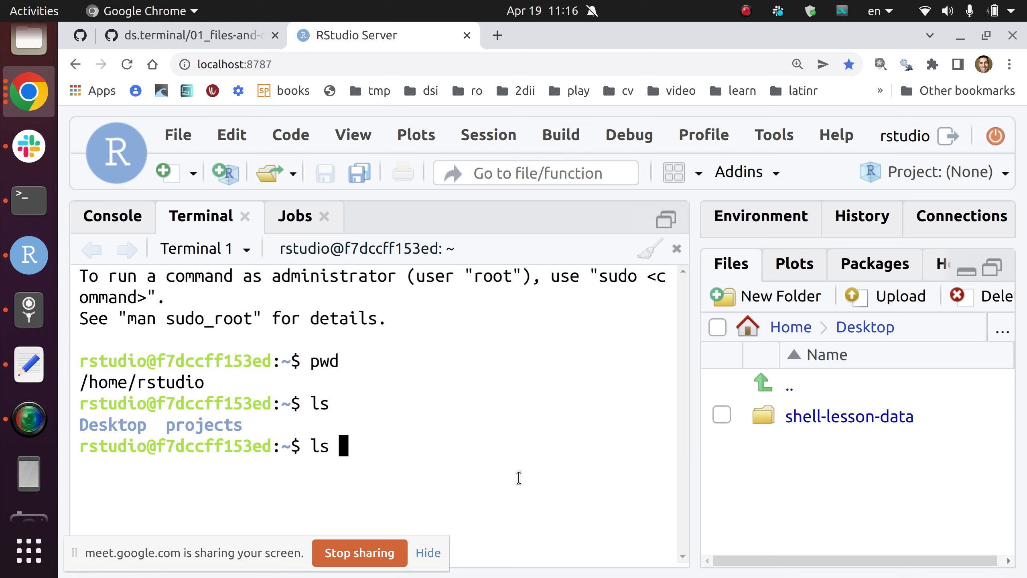
{"action": "type", "text": "Desktop/"}
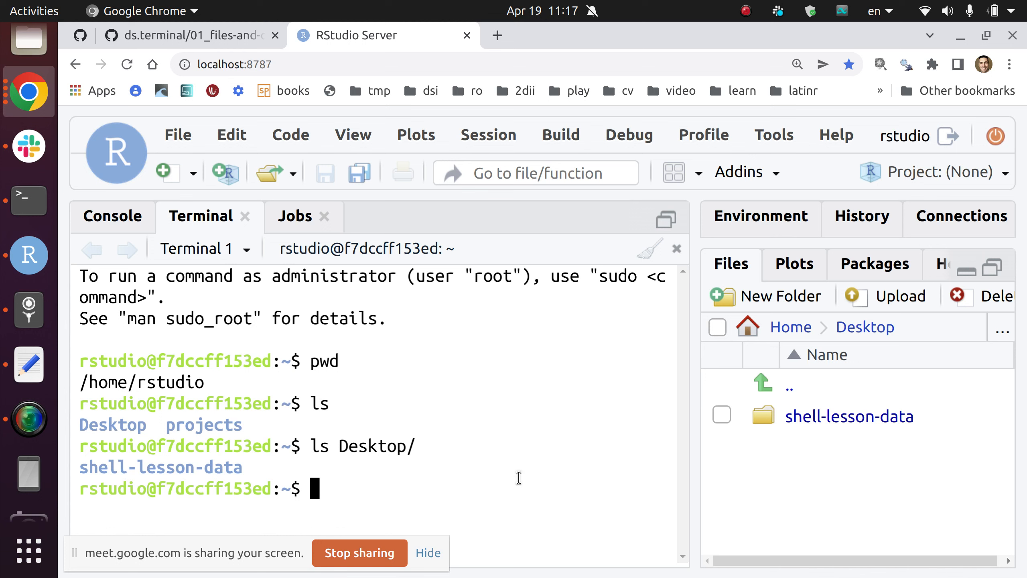
{"action": "mouse_move", "coordinate": [251, 470]}
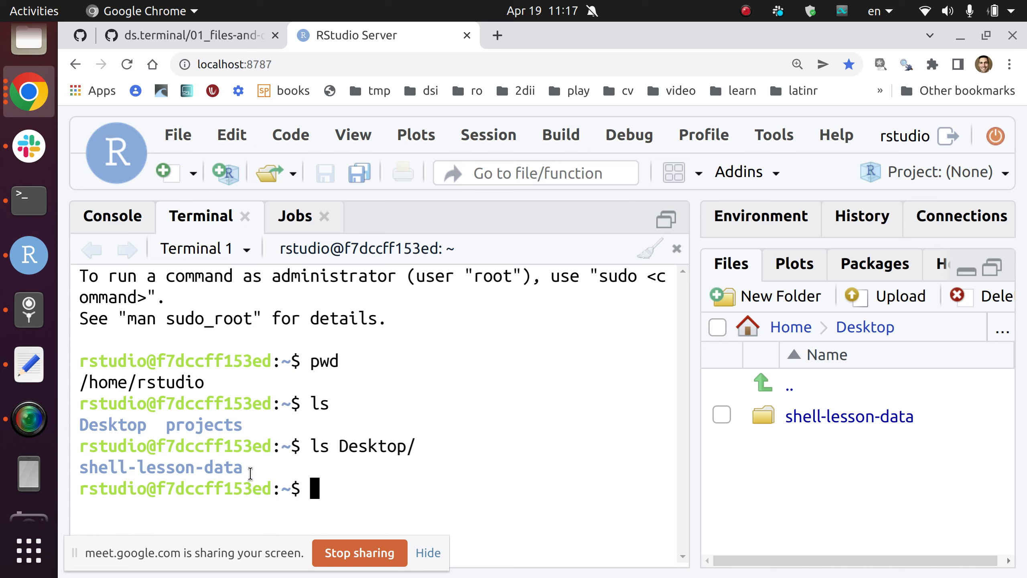
Step: List Desktop/ to reveal shell-lesson-data, then begin typing an ls -a command
{"action": "double_click", "coordinate": [160, 467]}
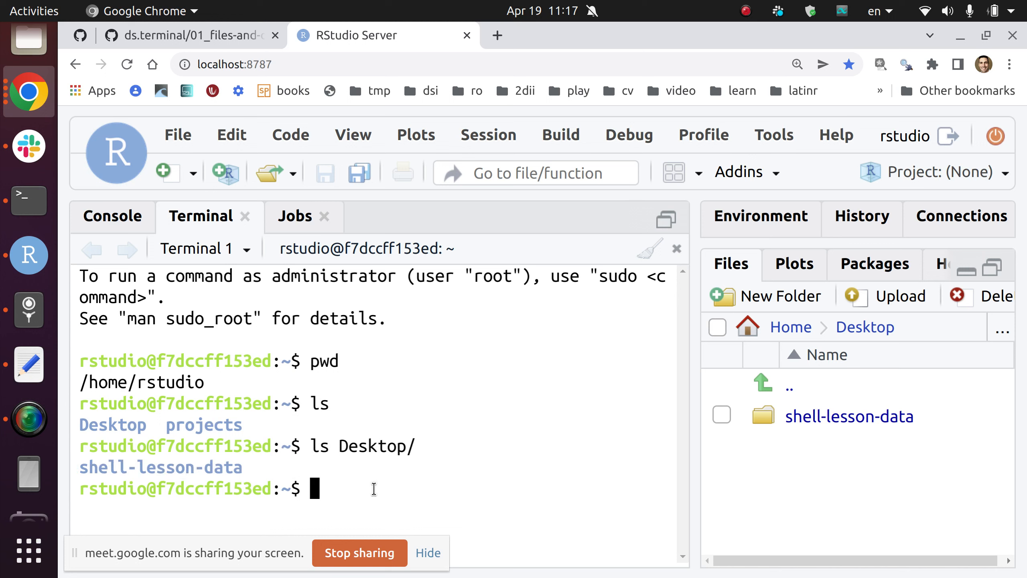
{"action": "type", "text": "ls Desktop/"}
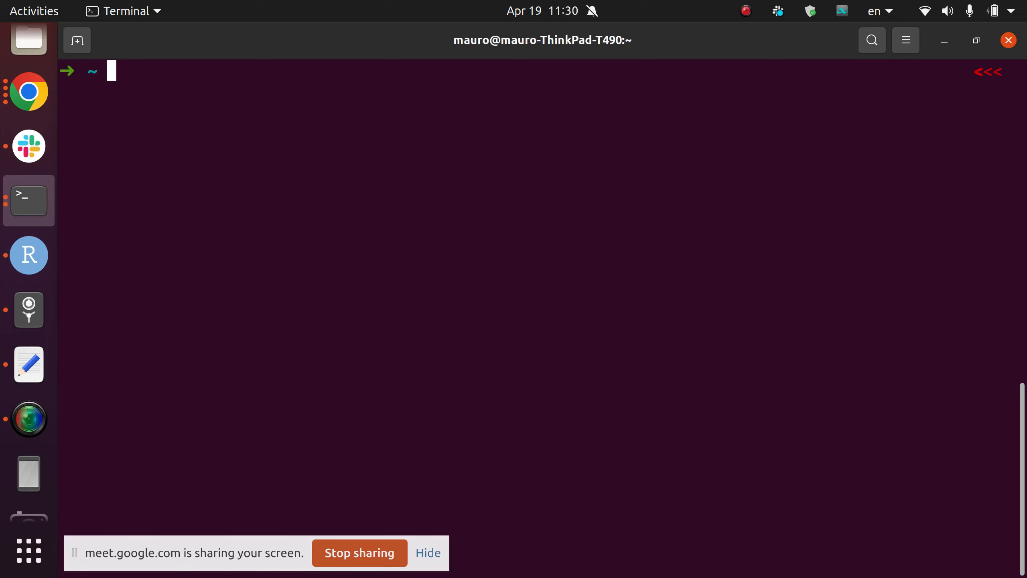
{"action": "type", "text": "ls Documents"}
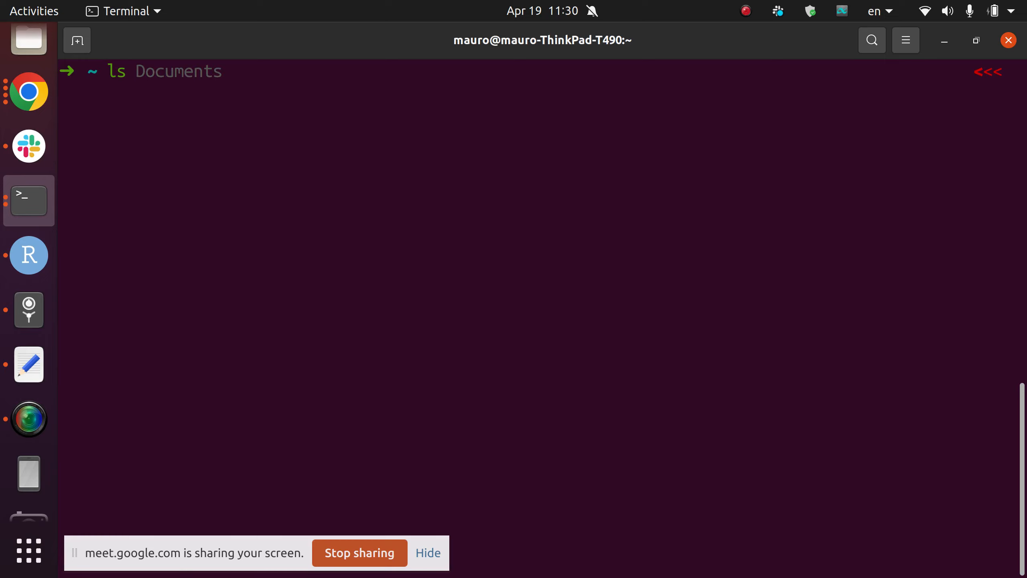
{"action": "type", "text": "-a"}
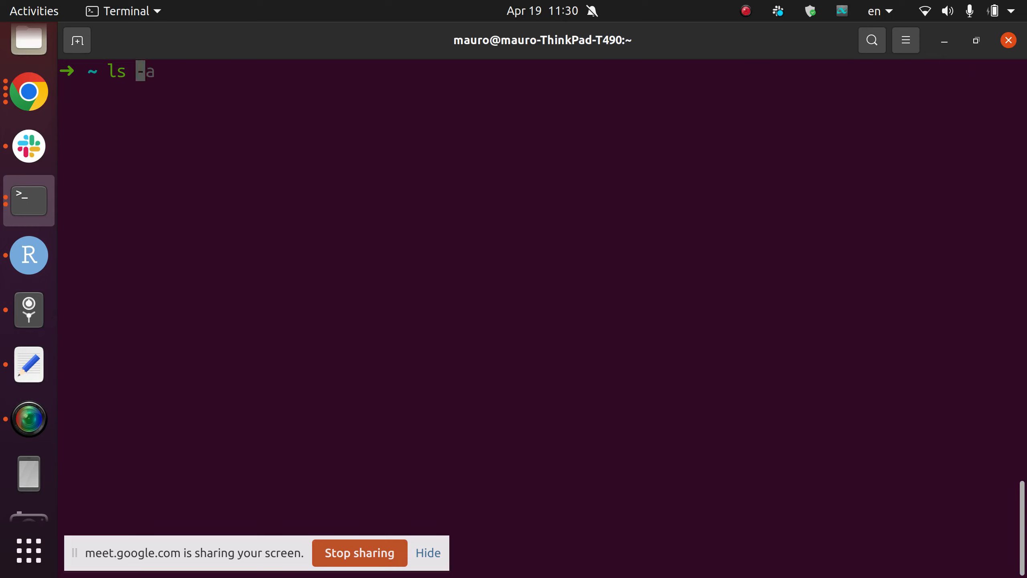